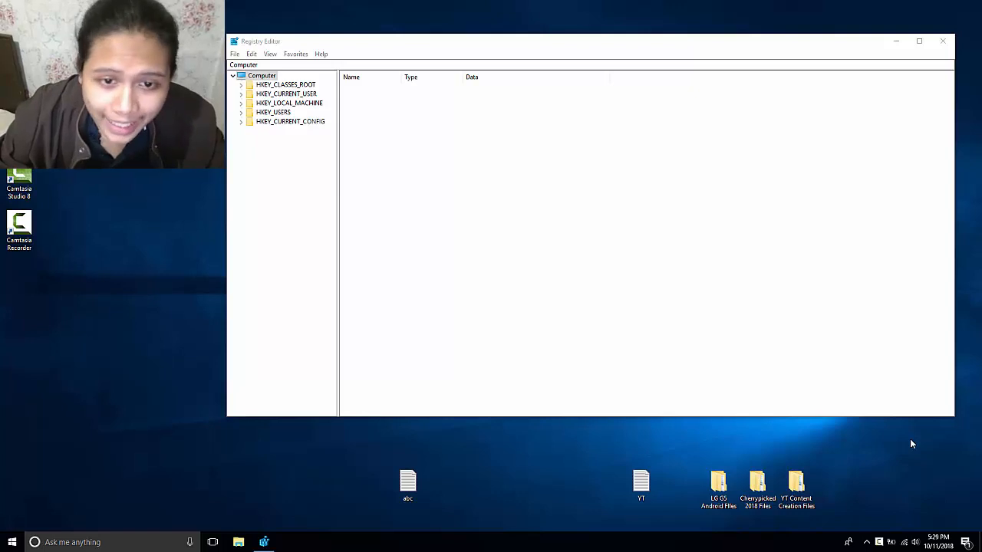
pyautogui.moveTo(936, 37)
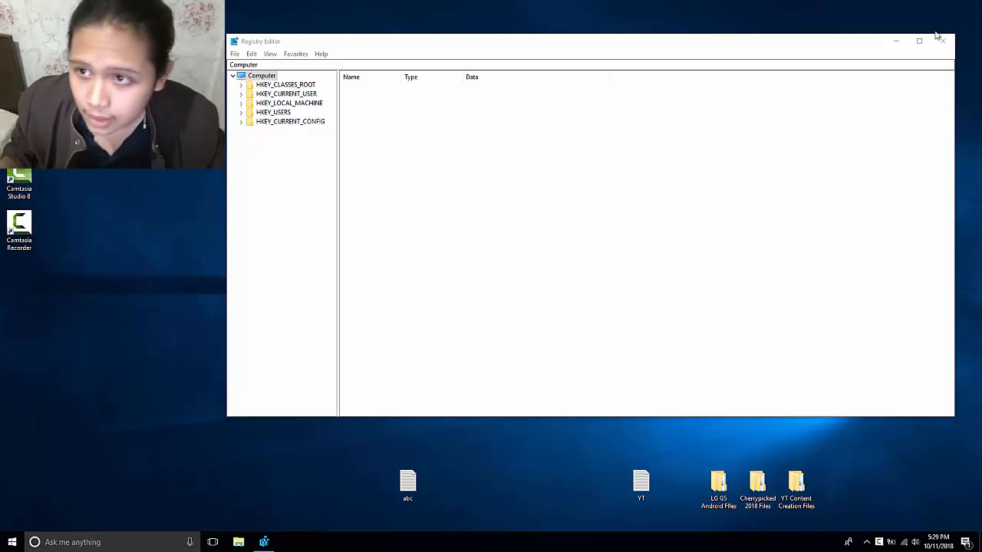
# Close the Registry Editor window, leaving only the desktop
pyautogui.click(942, 40)
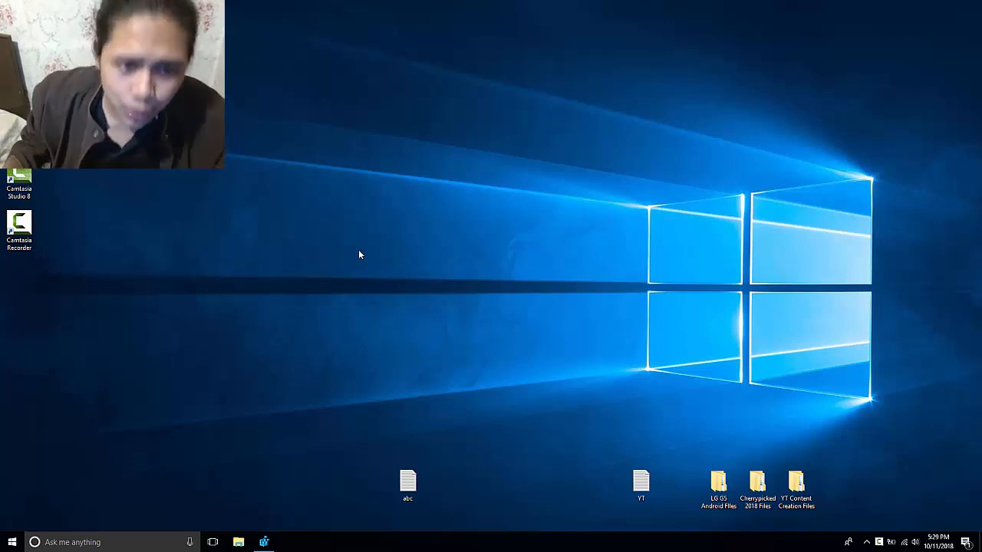
pyautogui.rightClick(361, 153)
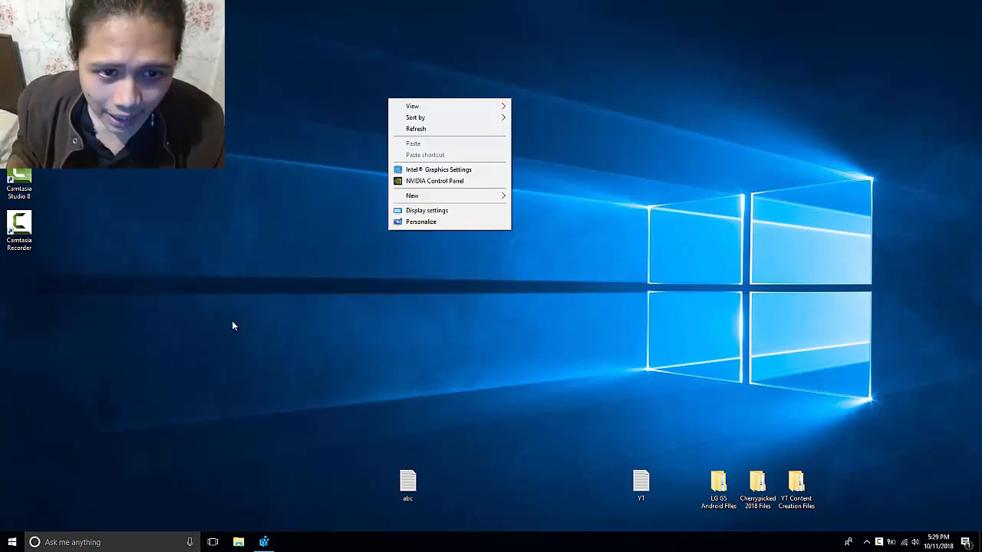
pyautogui.click(632, 317)
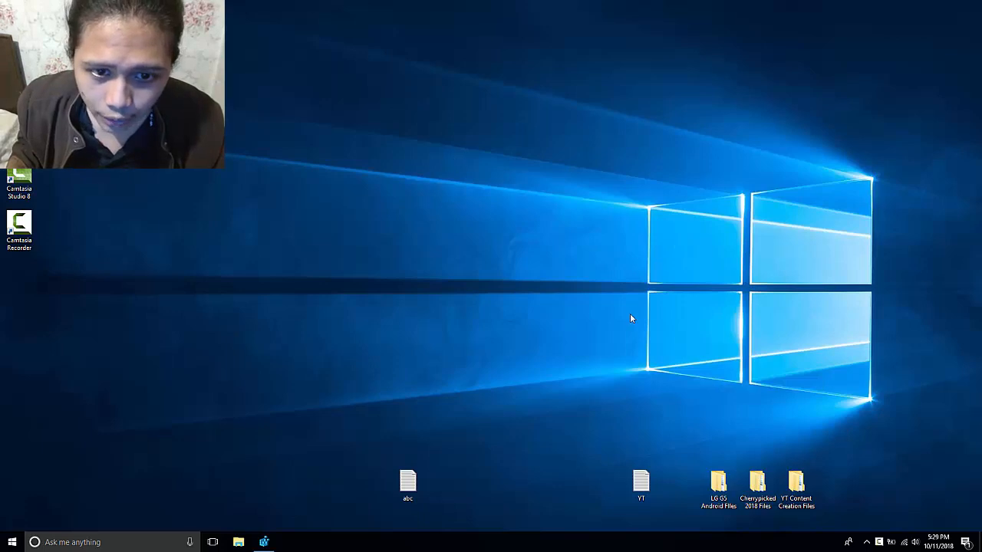
pyautogui.moveTo(708, 198)
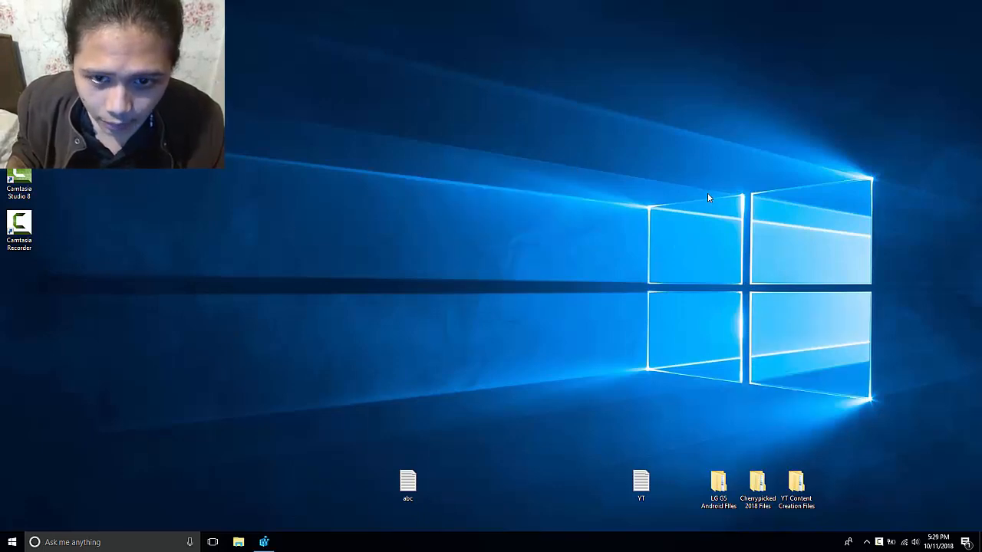
pyautogui.moveTo(405, 183)
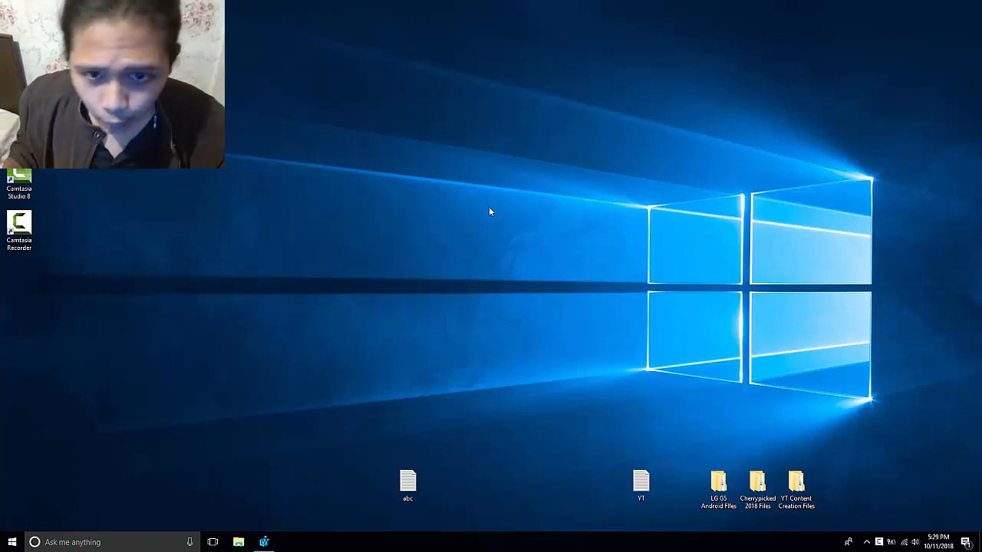
pyautogui.rightClick(542, 282)
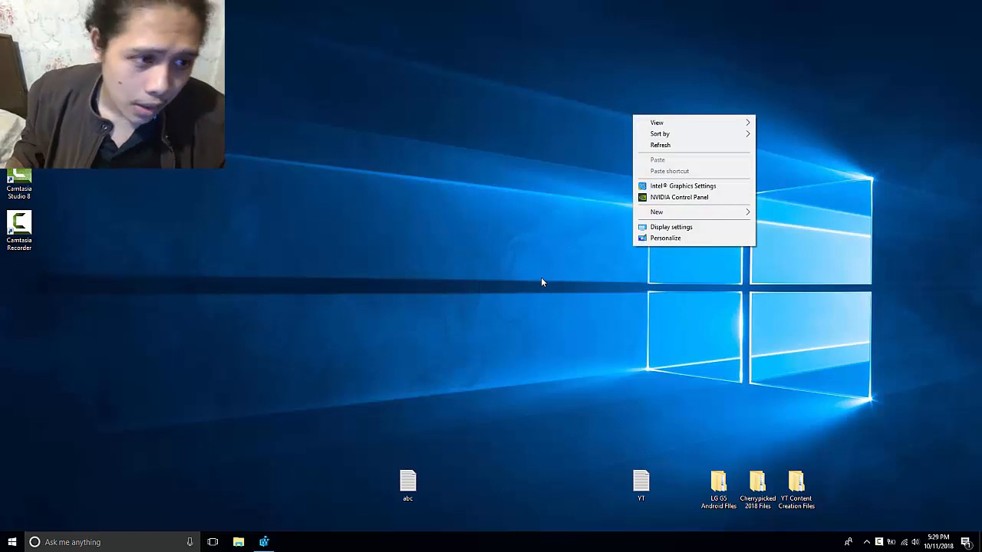
pyautogui.click(545, 283)
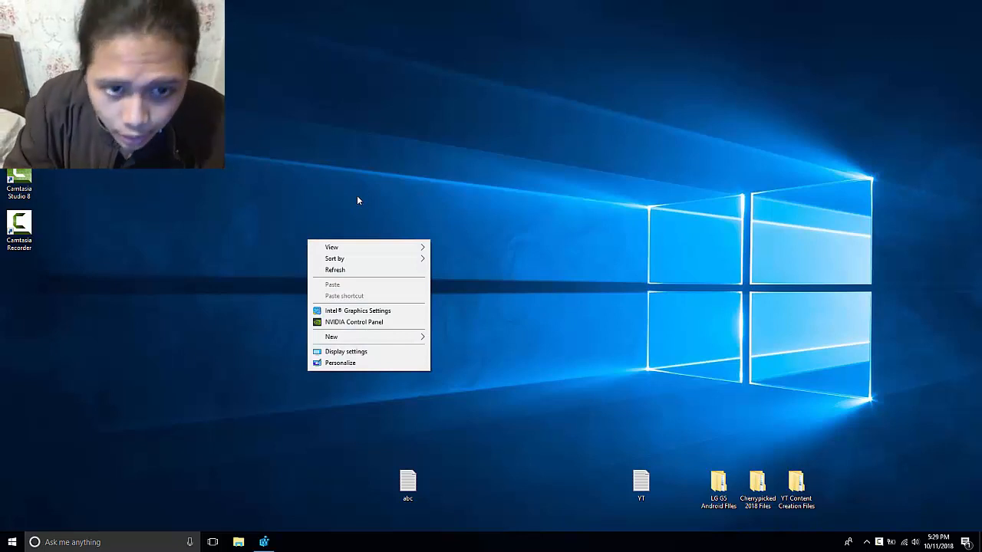
pyautogui.moveTo(355, 267)
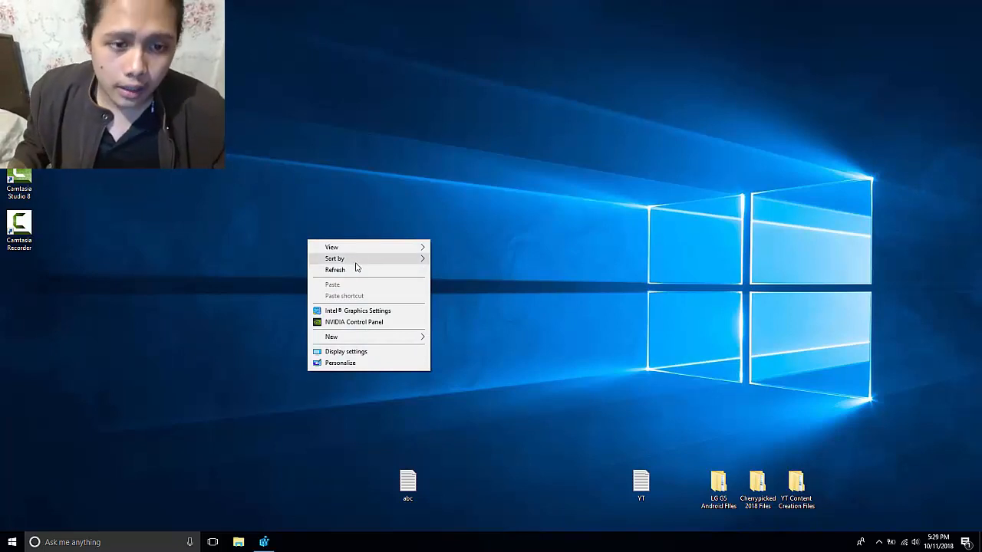
pyautogui.click(362, 273)
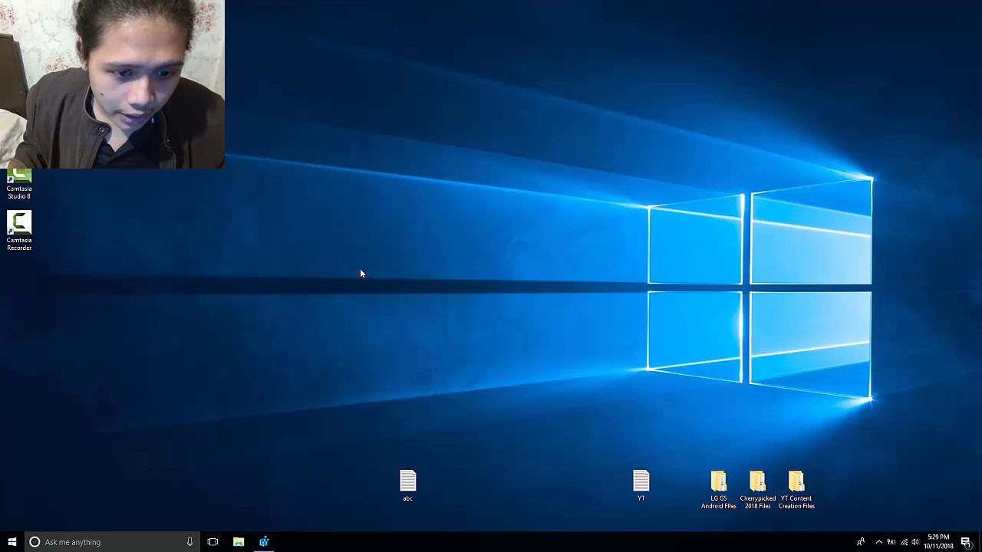
# Launch regedit from the Run dialog so Registry Editor shows its root keys
pyautogui.press('Win+r')
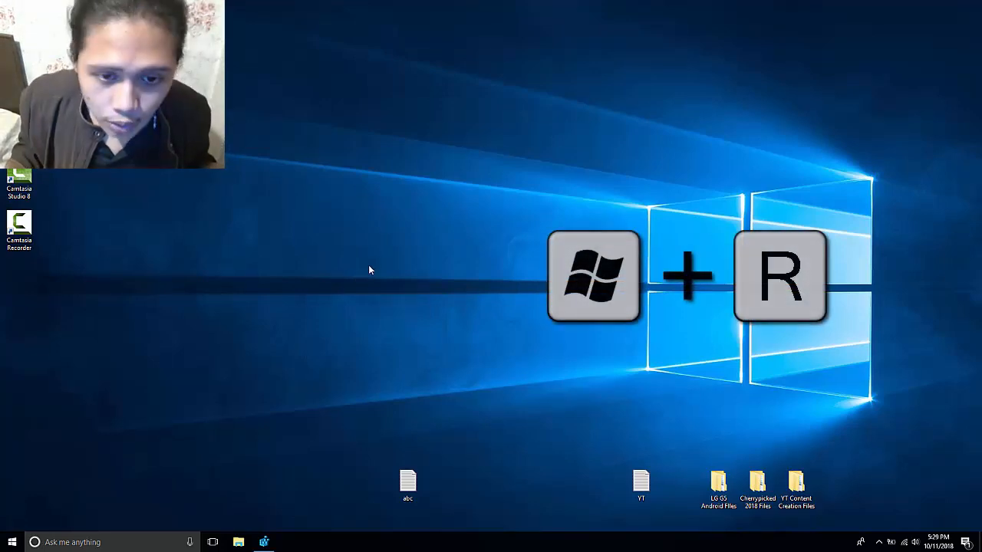
pyautogui.press('Win+r')
pyautogui.write('regedit')
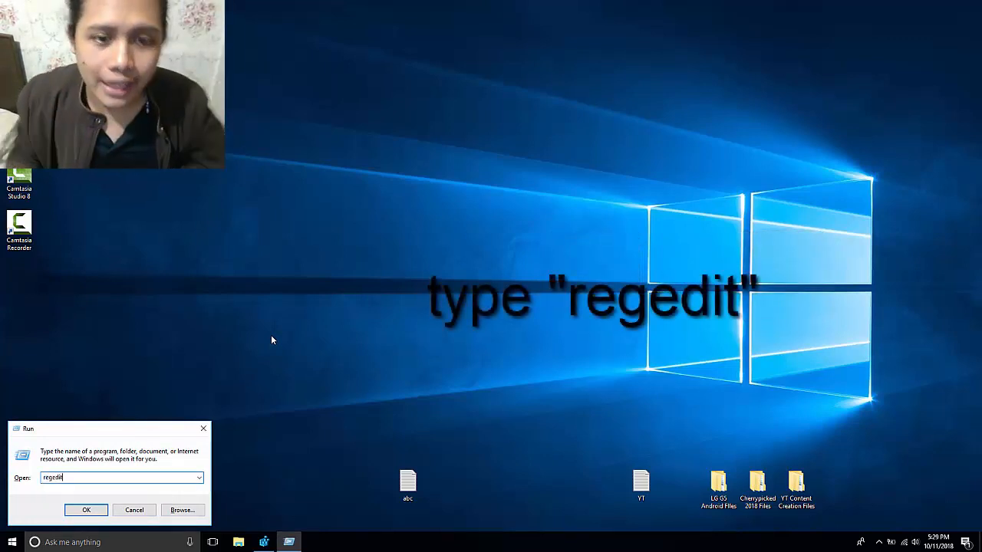
pyautogui.click(86, 509)
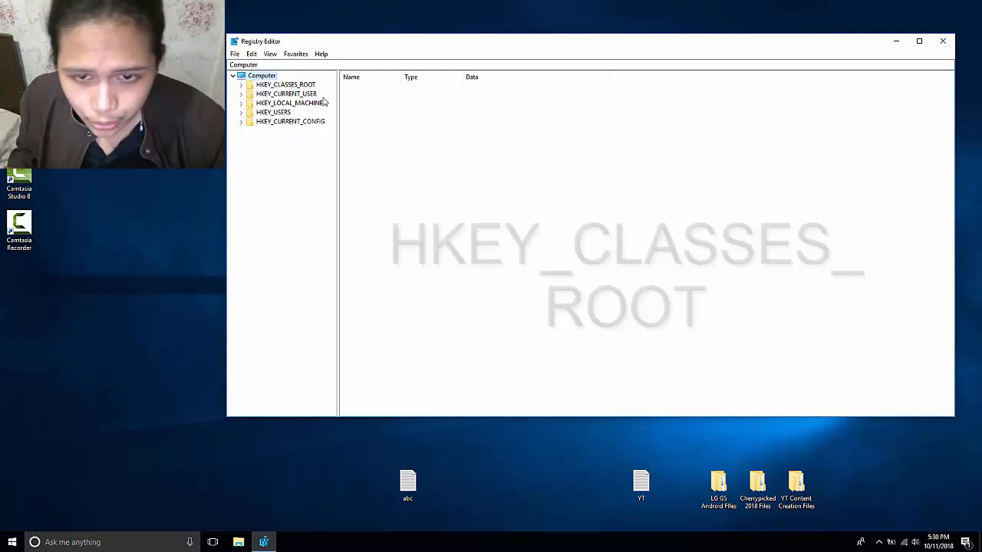
# Expand HKEY_CLASSES_ROOT and select its Directory key to list its values
pyautogui.click(286, 84)
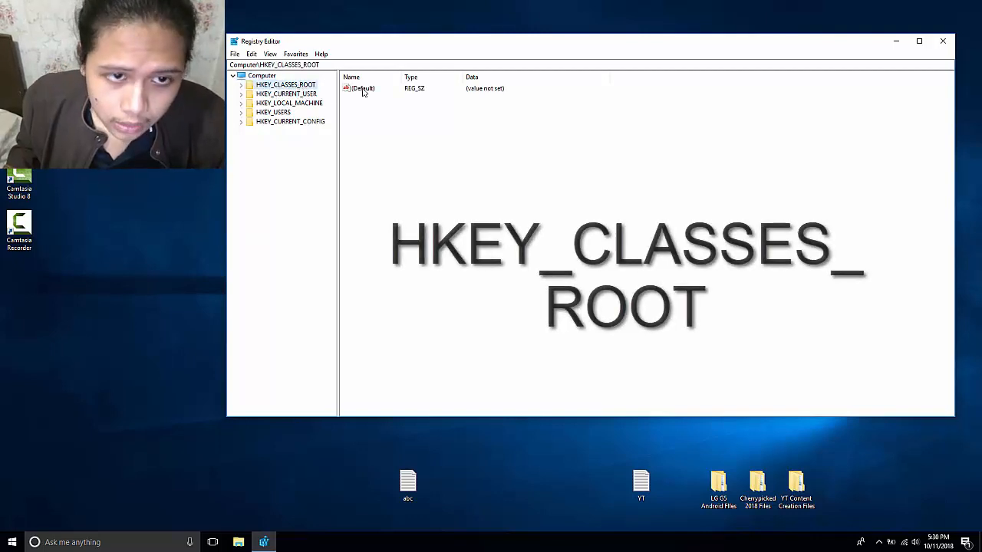
pyautogui.click(240, 84)
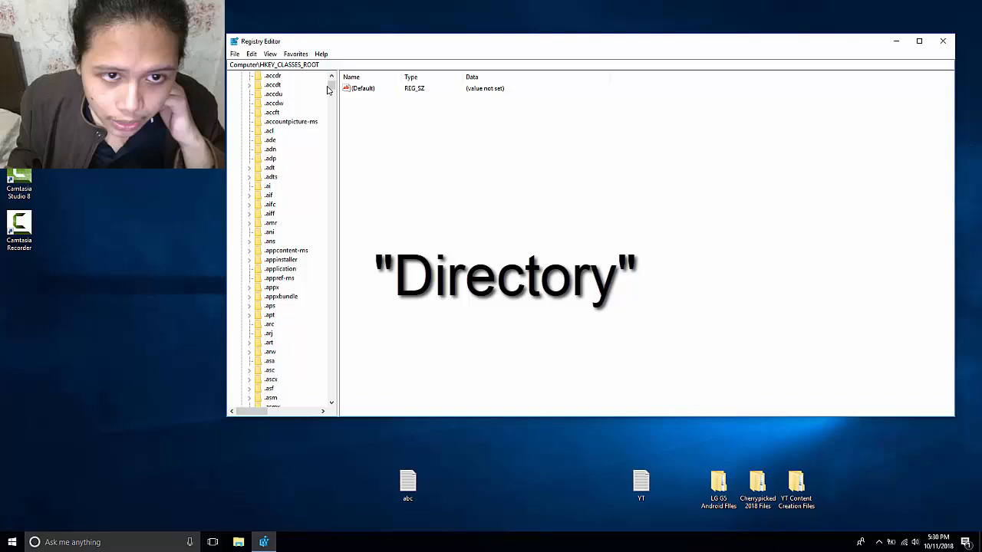
pyautogui.scroll(-3)
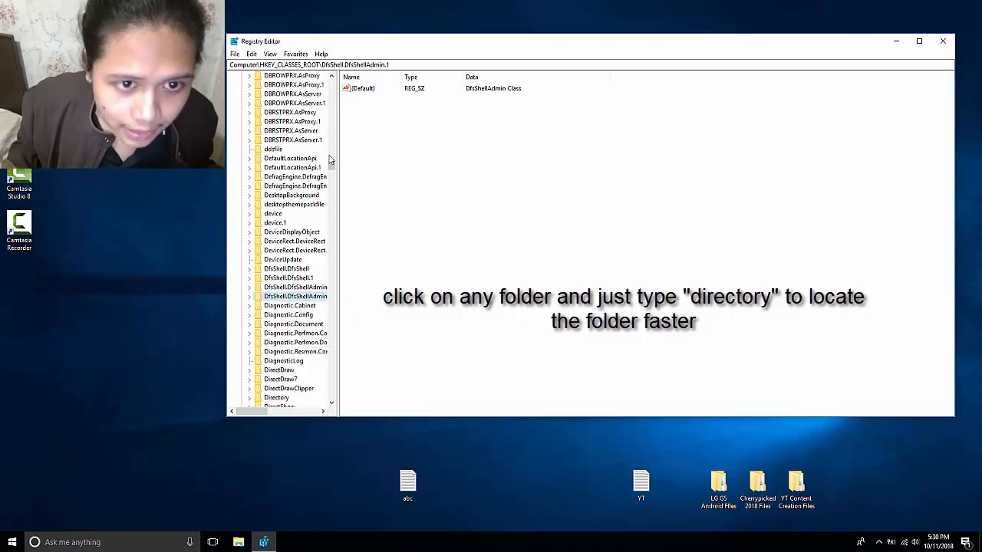
pyautogui.click(288, 397)
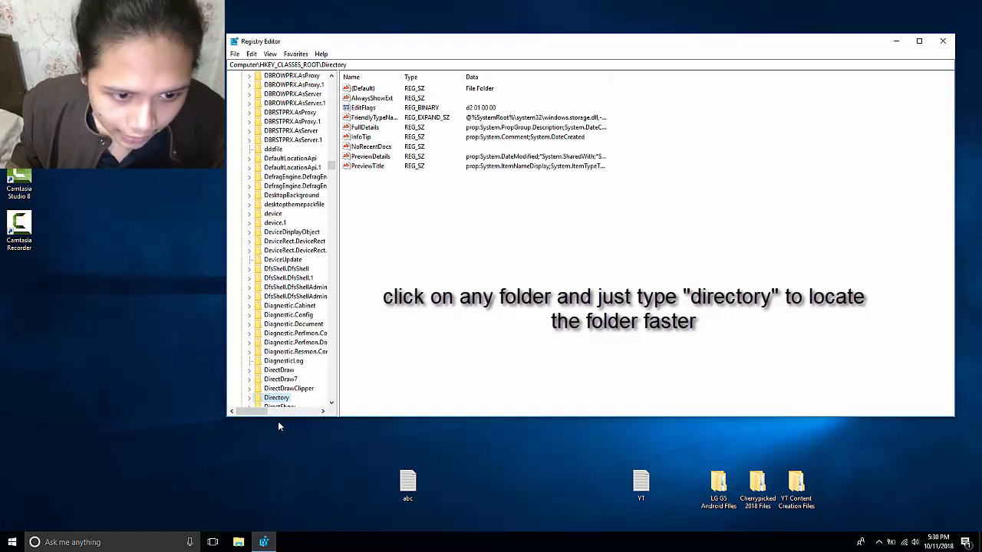
pyautogui.scroll(-3)
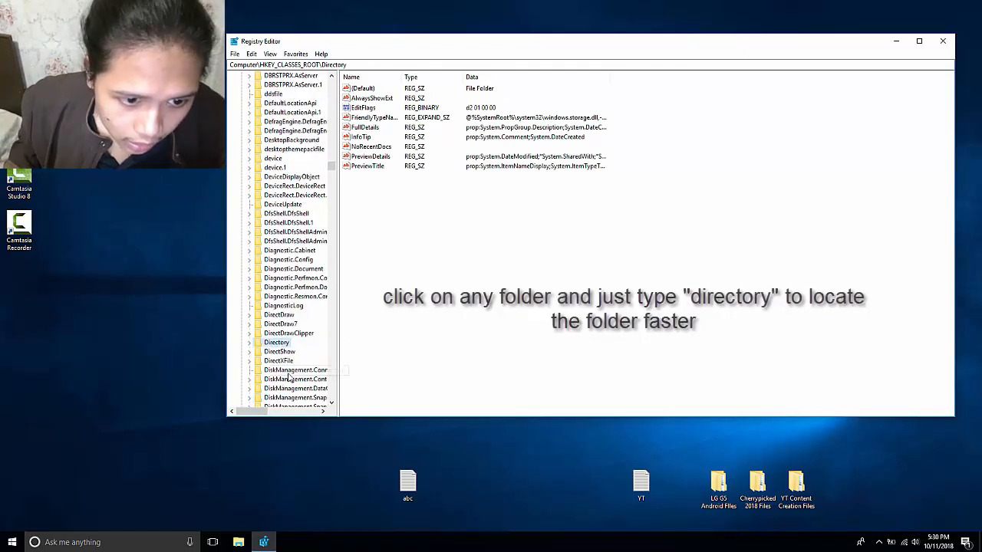
pyautogui.scroll(-3)
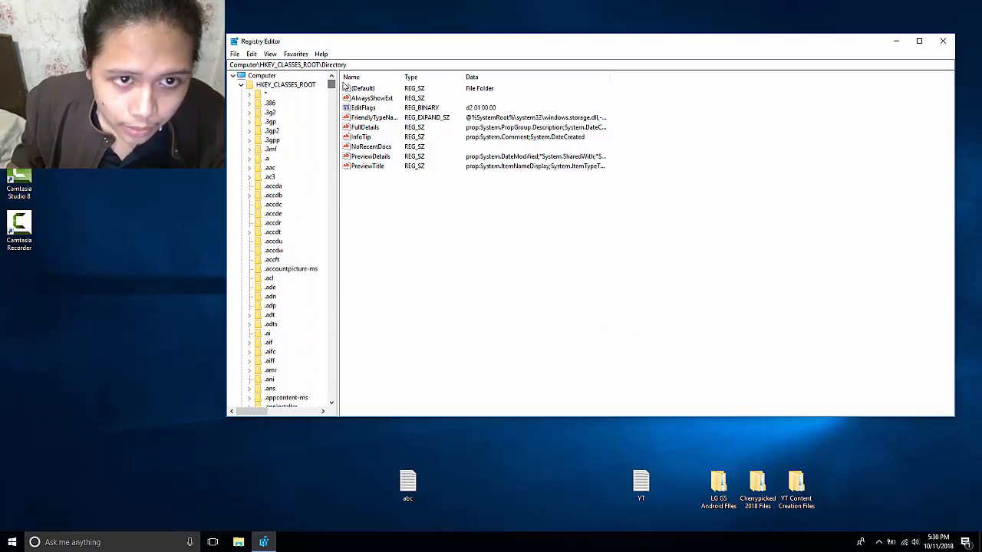
pyautogui.scroll(-3)
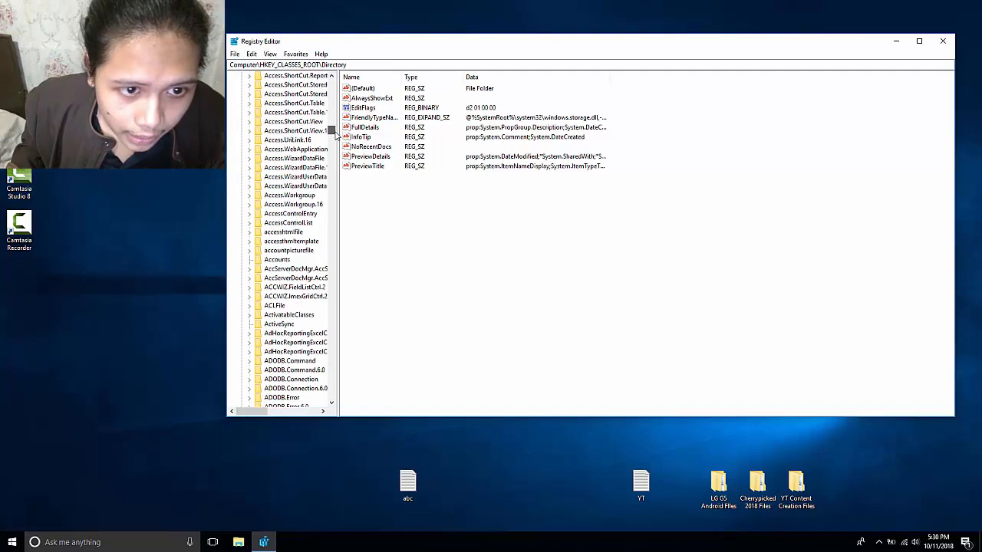
pyautogui.scroll(-3)
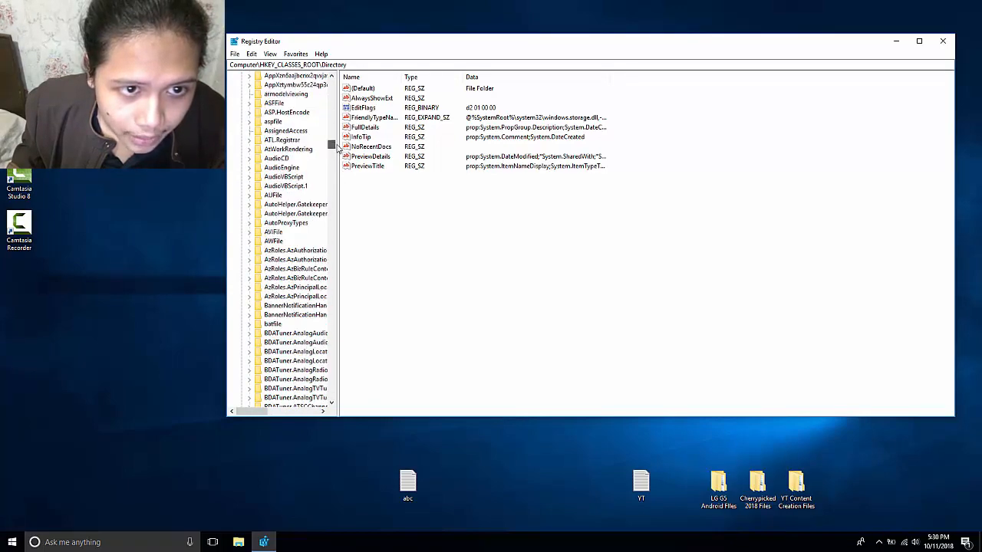
pyautogui.scroll(-3)
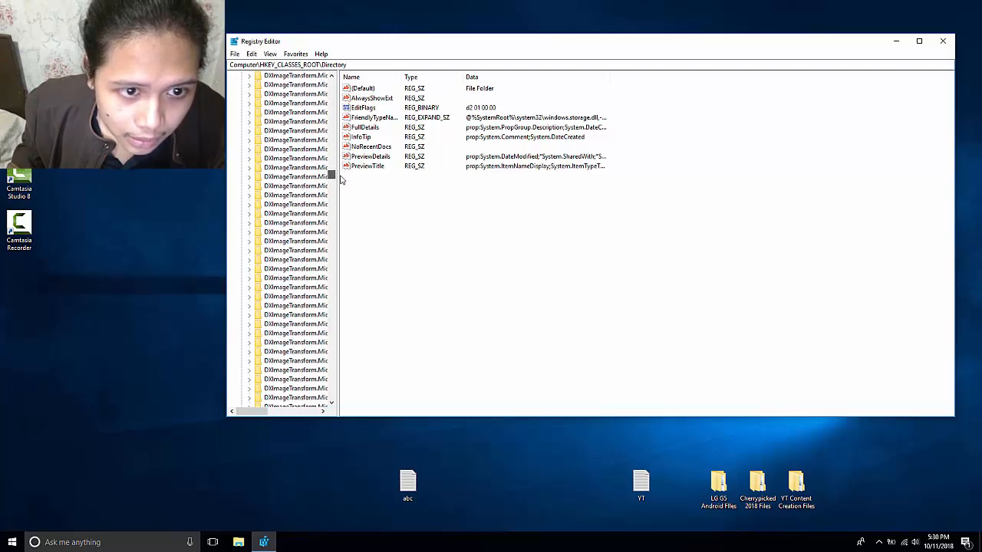
pyautogui.scroll(-3)
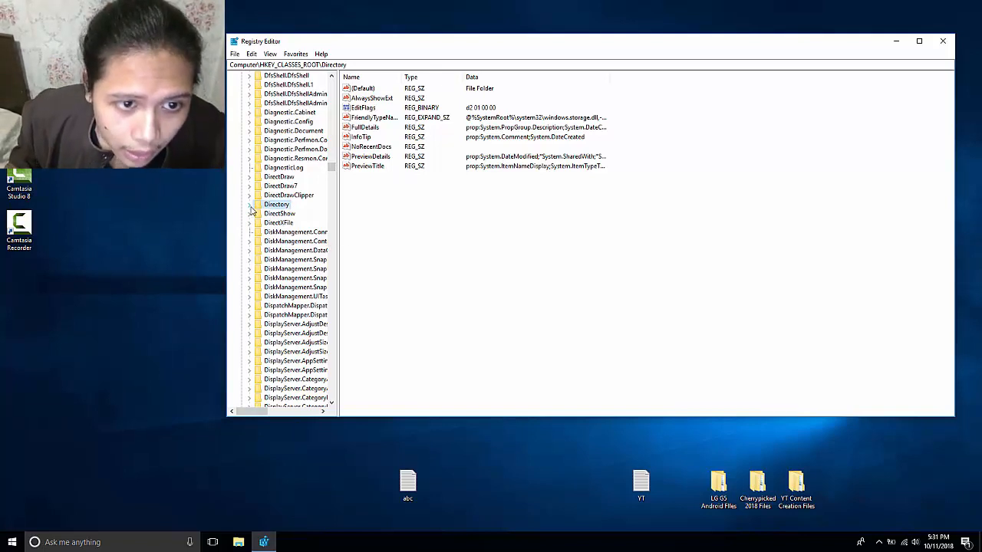
# Expand Directory\shellex and select ContextMenuHandlers to list its handler subkeys
pyautogui.click(248, 204)
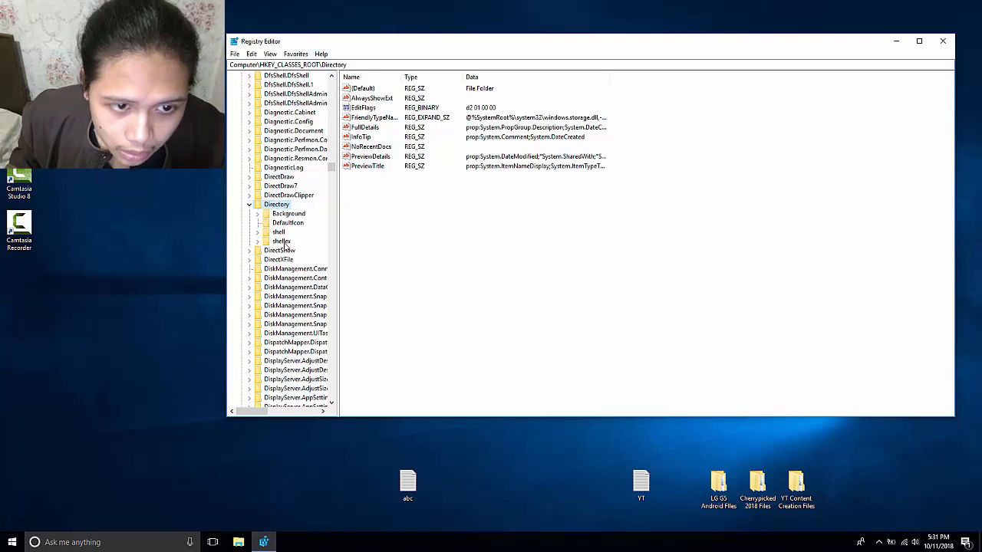
pyautogui.click(282, 241)
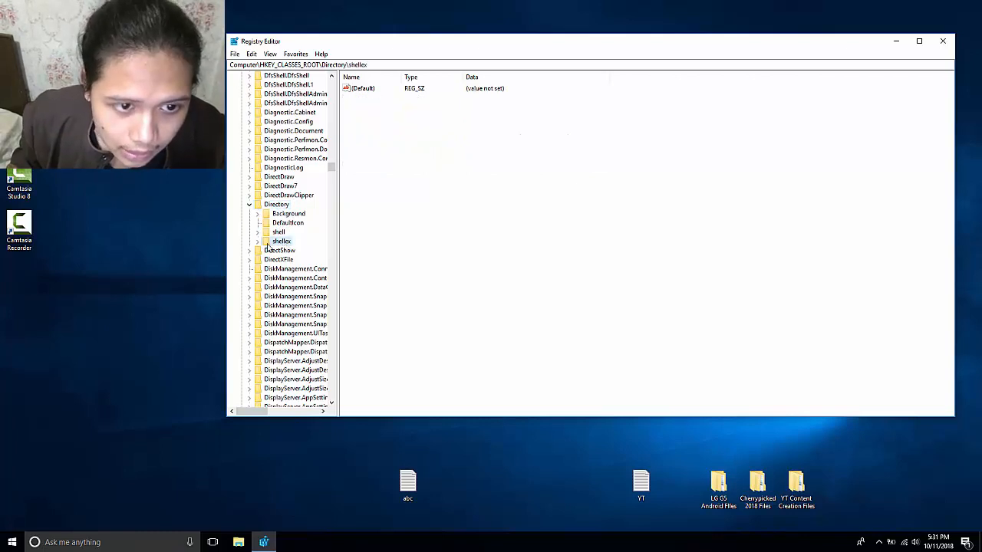
pyautogui.click(258, 240)
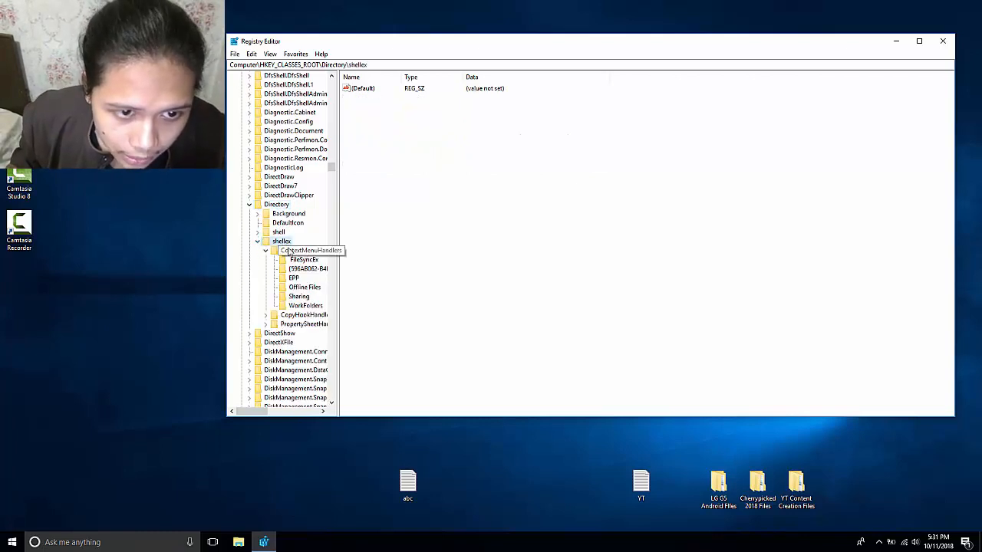
pyautogui.click(266, 250)
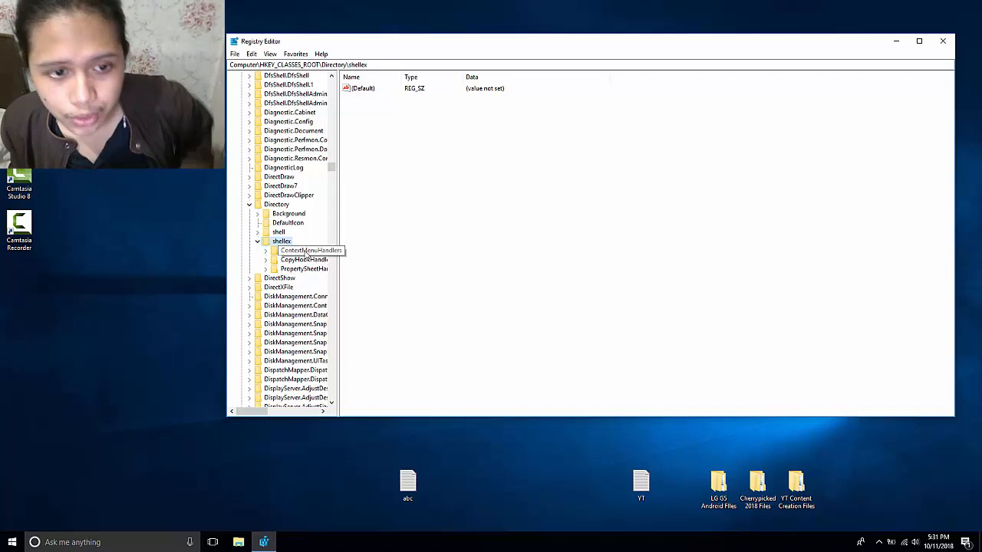
pyautogui.click(264, 250)
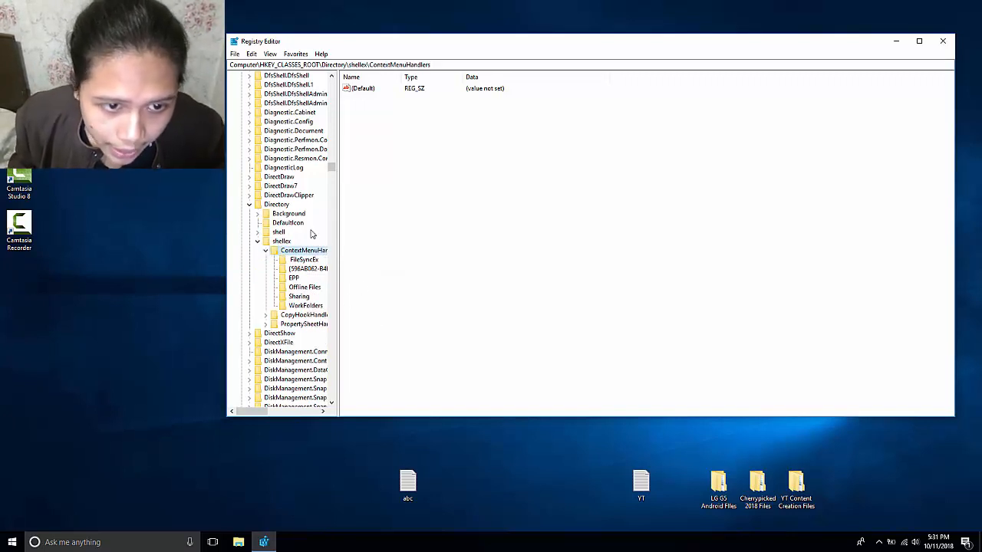
pyautogui.moveTo(440, 227)
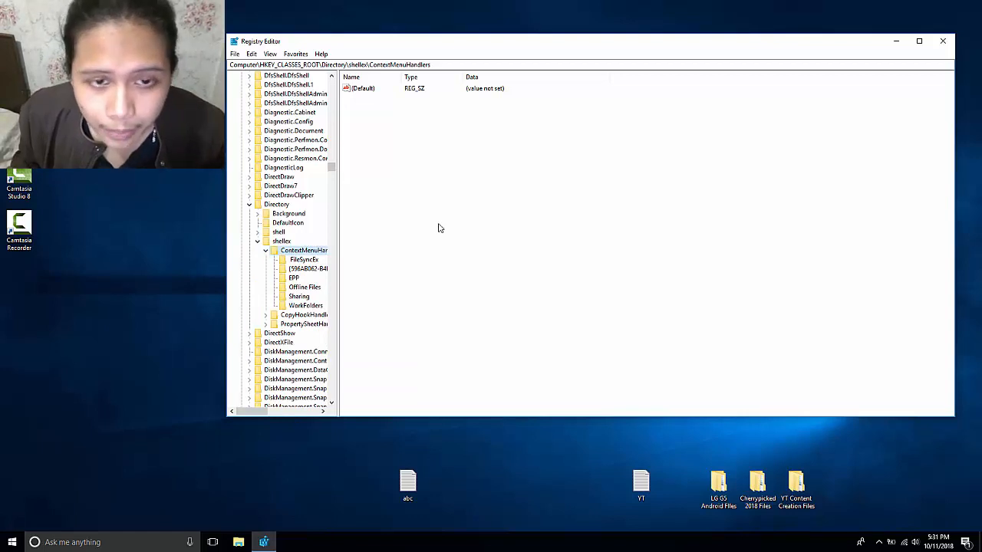
# Delete the FileSyncEx and EPP handler keys and start deleting the GUID-named key
pyautogui.click(304, 259)
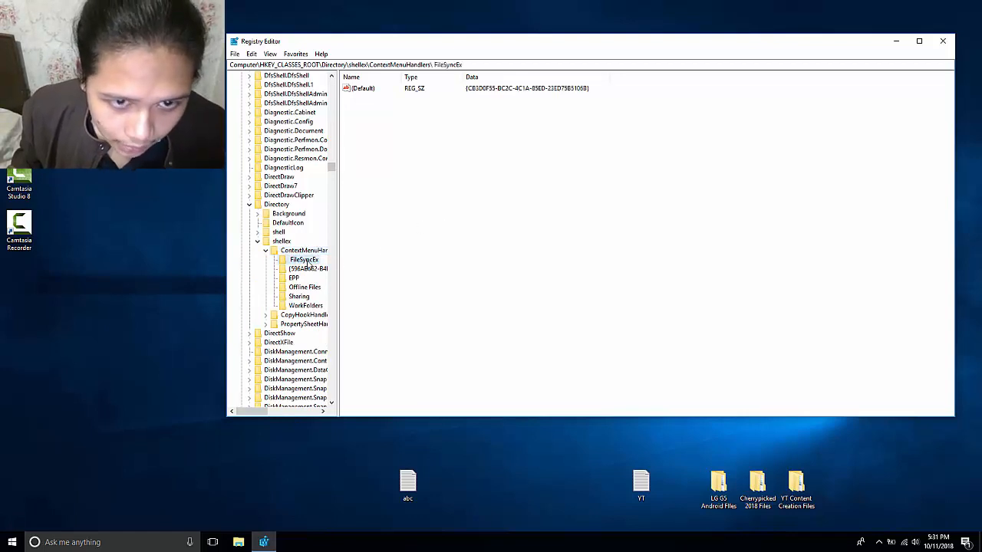
pyautogui.moveTo(423, 216)
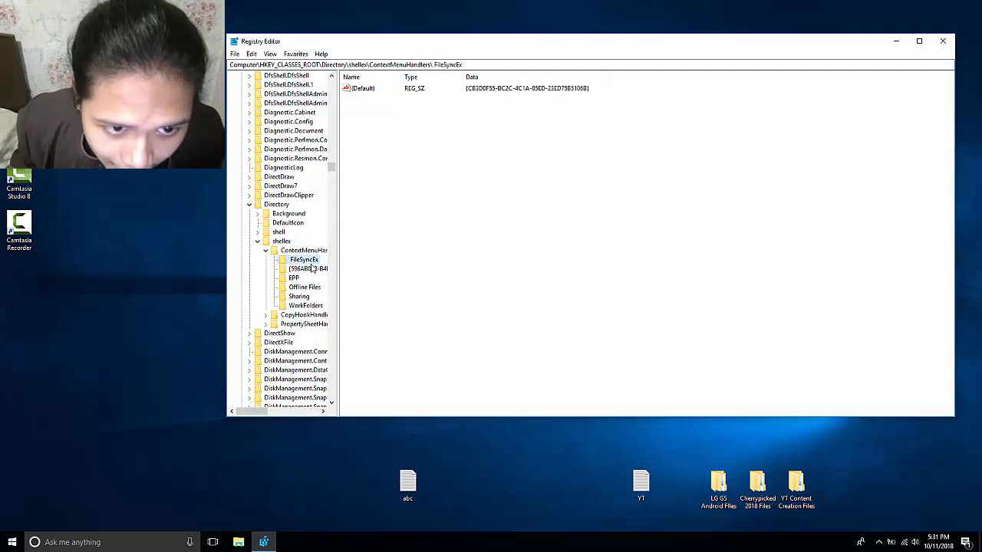
pyautogui.rightClick(303, 259)
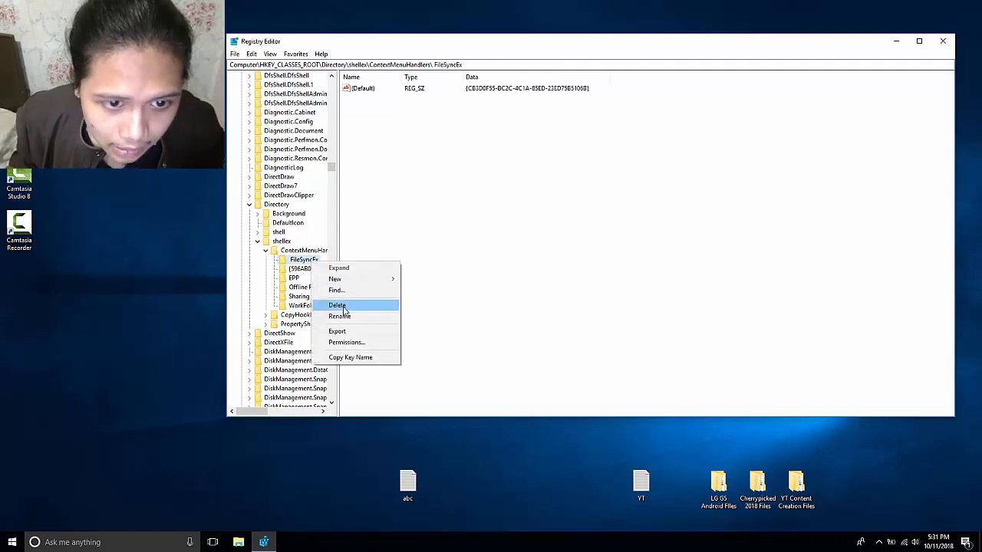
pyautogui.click(337, 305)
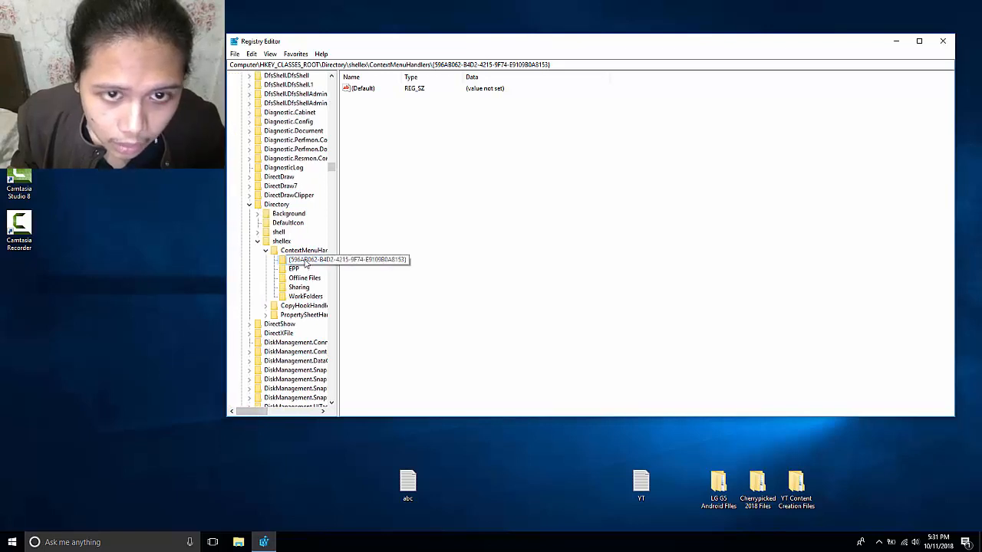
pyautogui.click(294, 266)
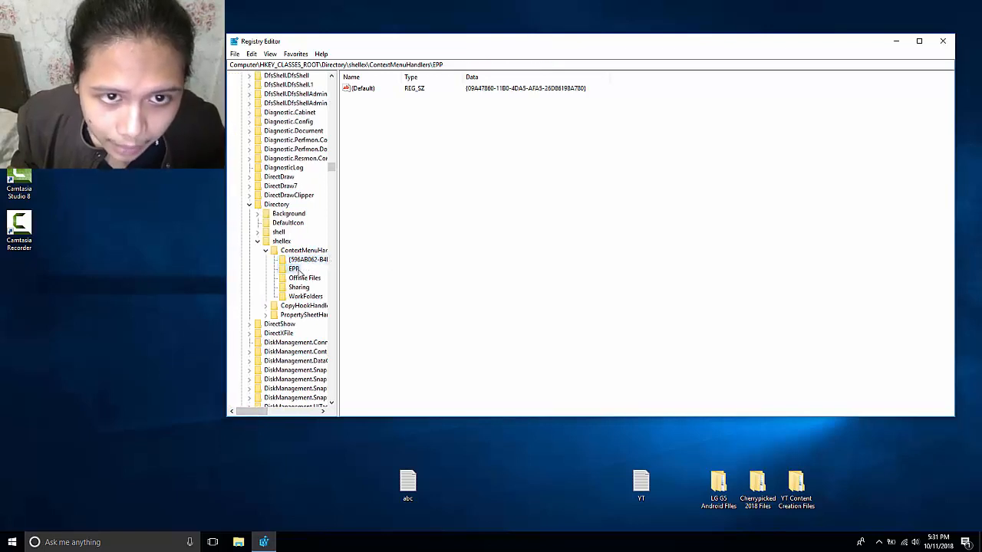
pyautogui.rightClick(295, 267)
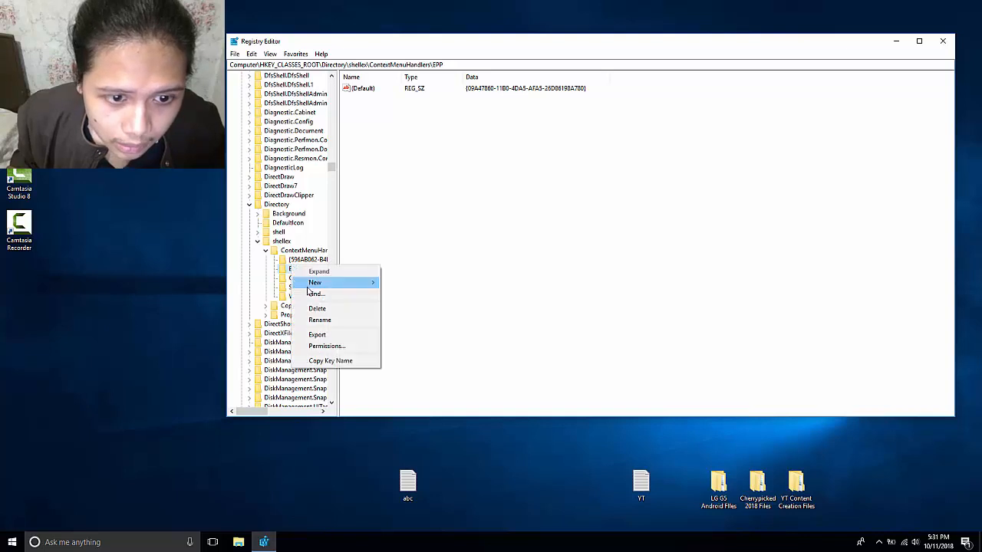
pyautogui.click(316, 309)
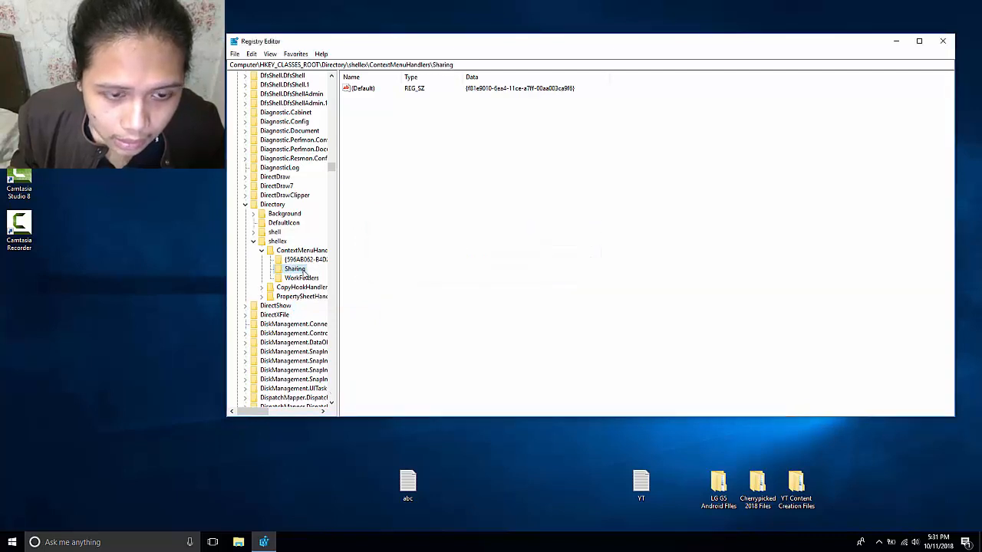
pyautogui.click(305, 259)
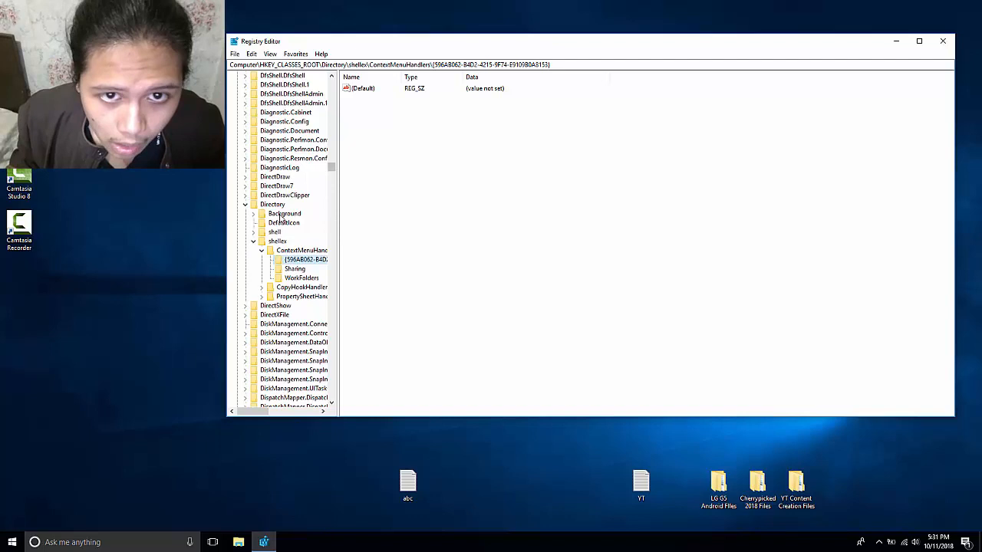
pyautogui.rightClick(305, 259)
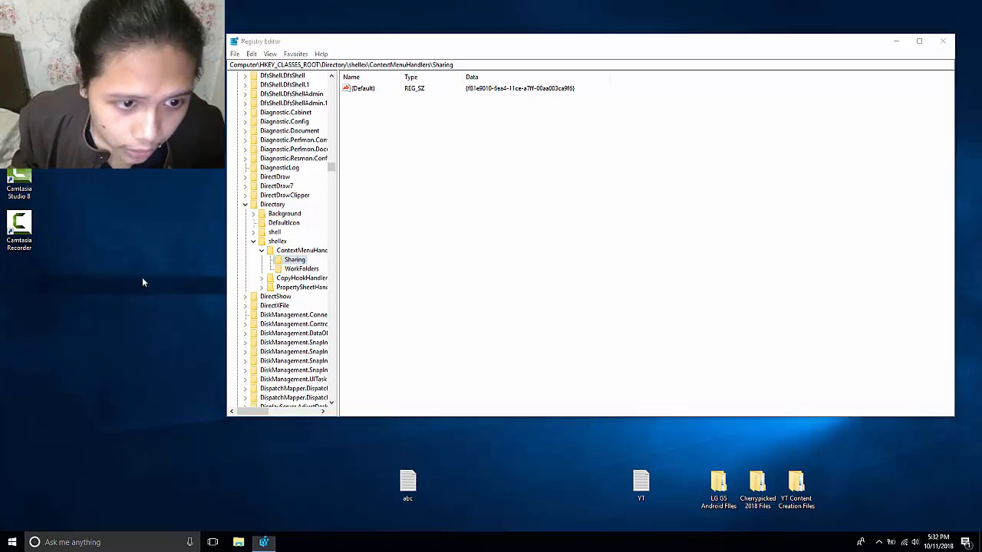
pyautogui.rightClick(141, 284)
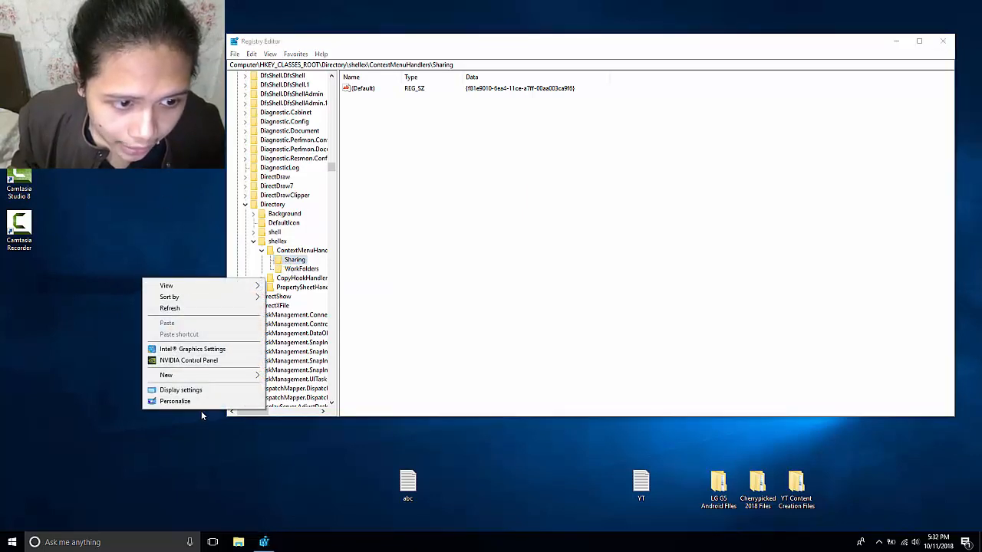
pyautogui.click(138, 224)
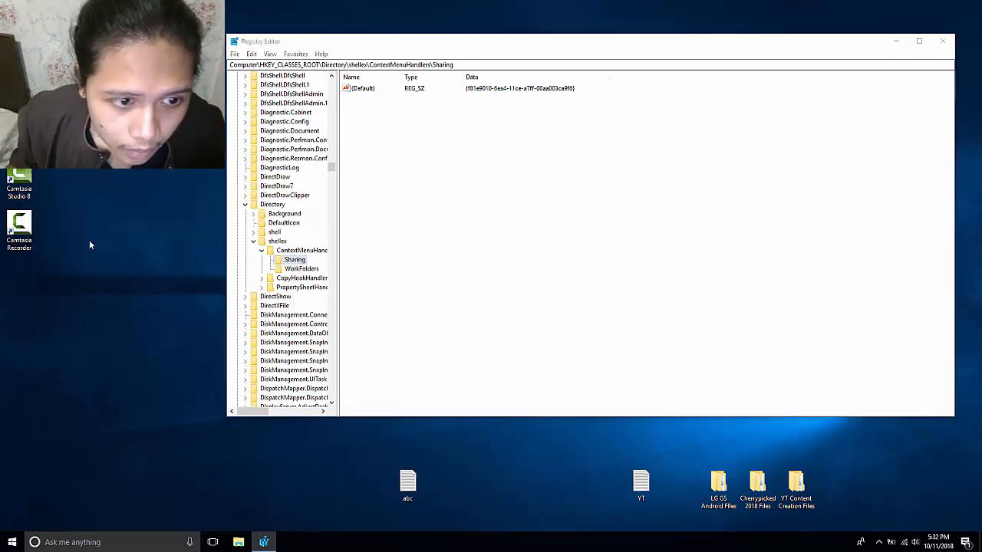
pyautogui.rightClick(90, 245)
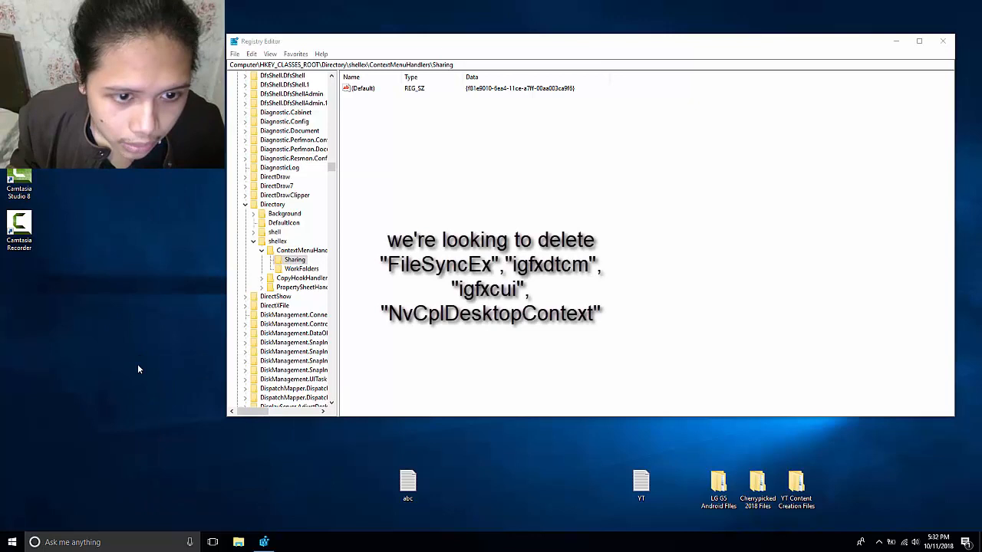
pyautogui.moveTo(289, 298)
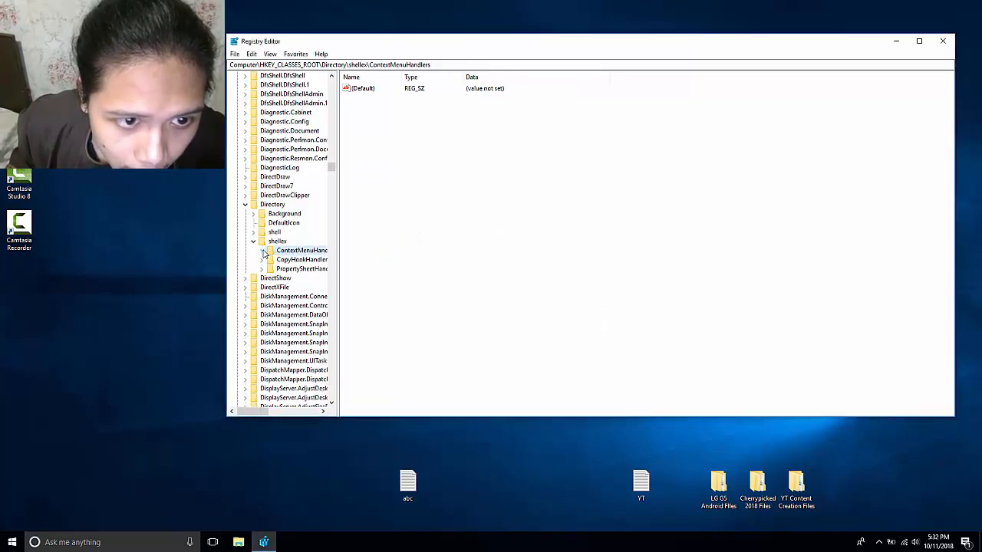
pyautogui.click(253, 213)
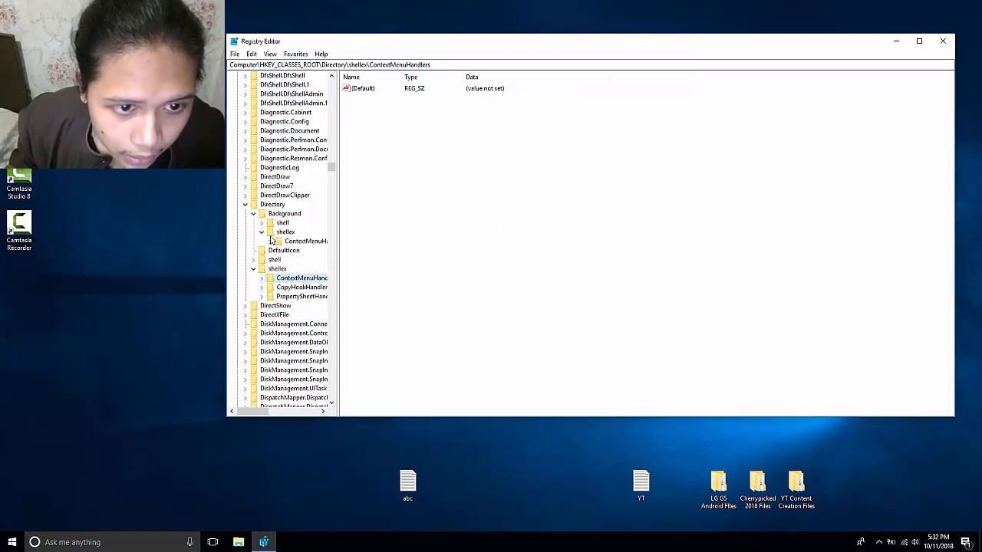
pyautogui.click(269, 241)
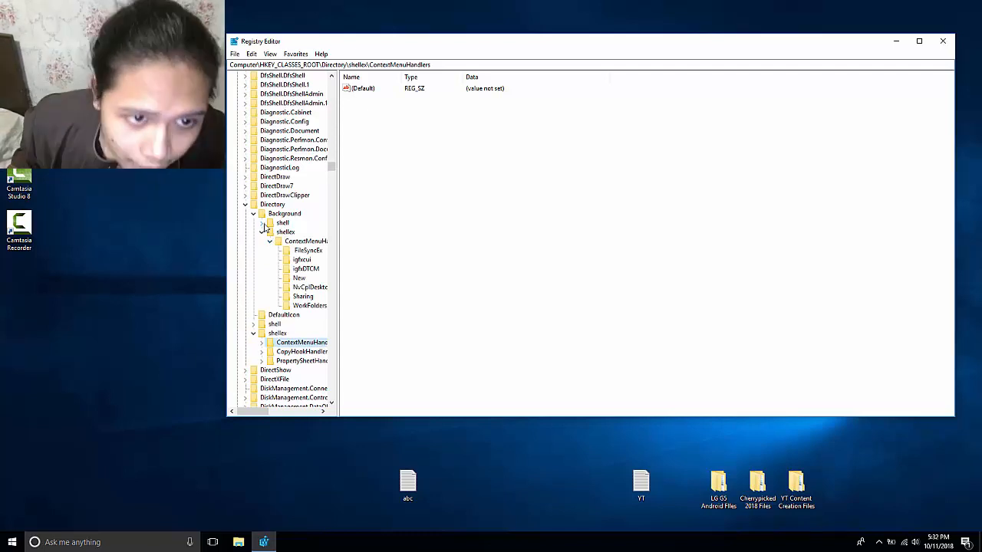
pyautogui.click(270, 239)
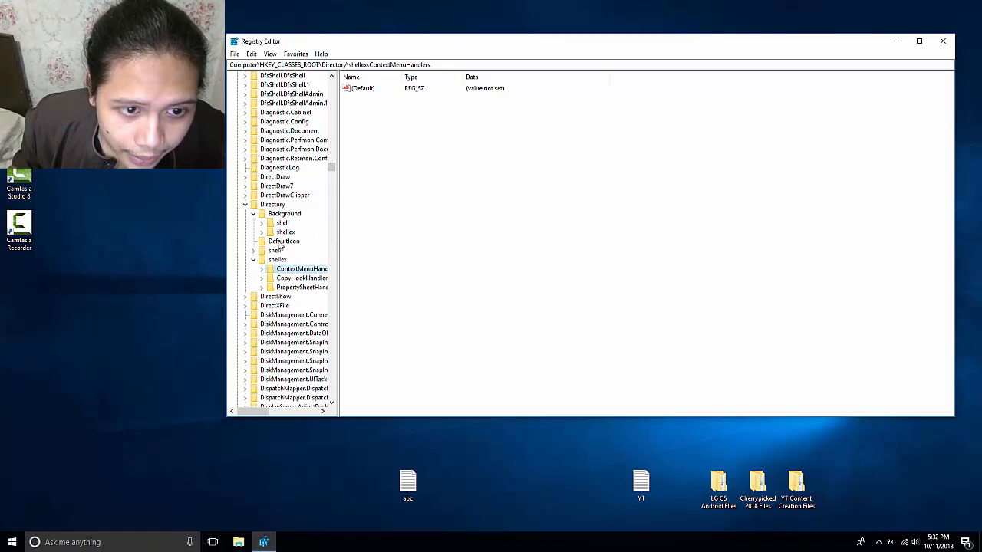
pyautogui.moveTo(279, 222)
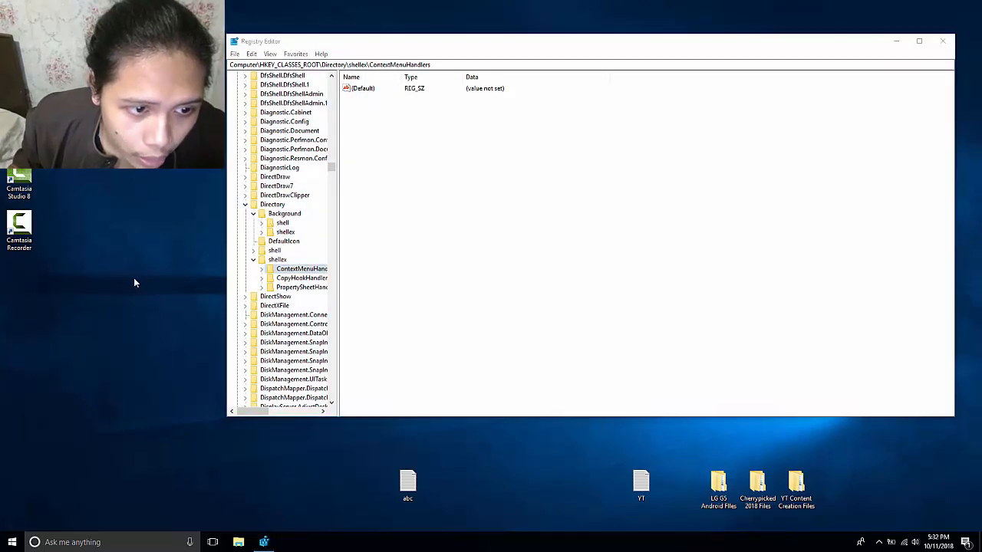
# Recheck the desktop right-click menu, then select the Directory key to view its values
pyautogui.rightClick(135, 284)
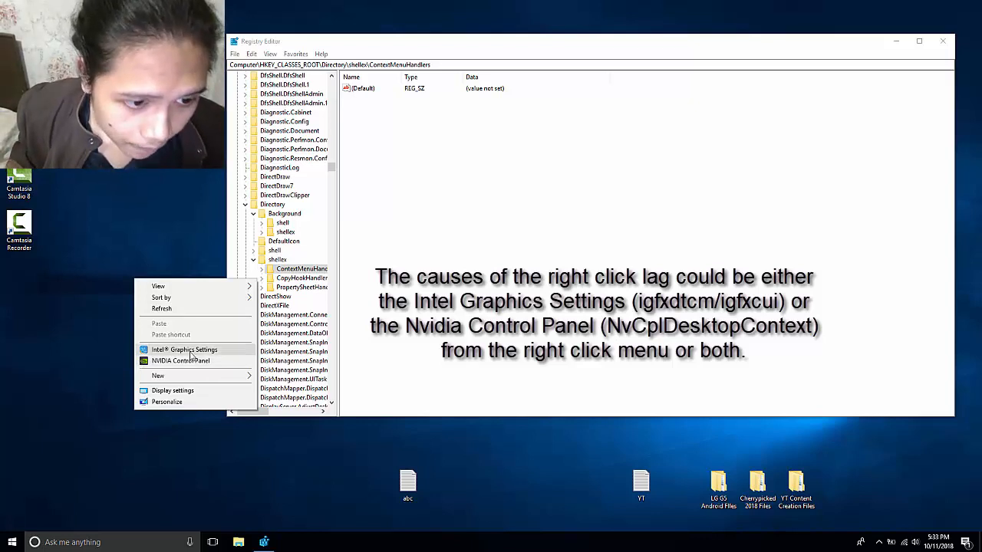
pyautogui.moveTo(120, 244)
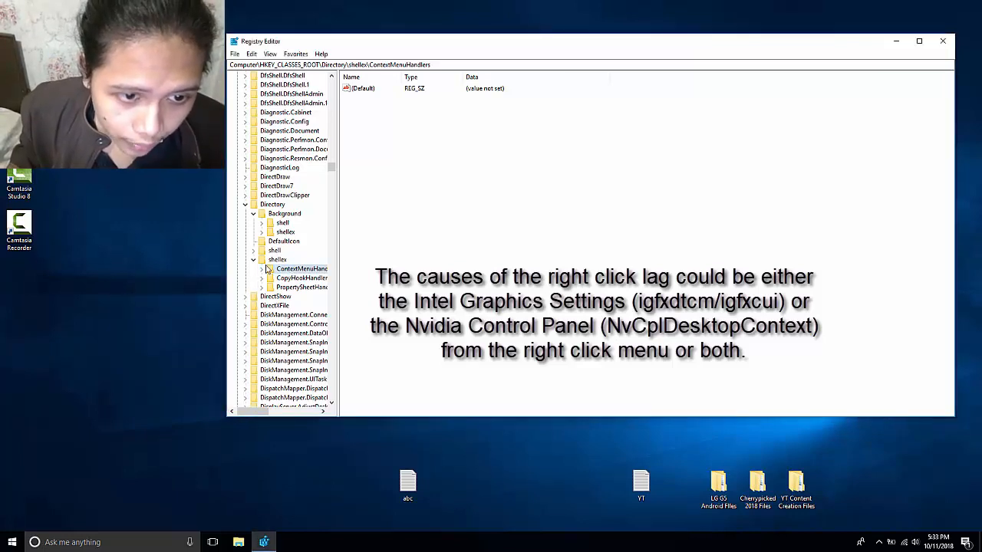
pyautogui.click(258, 259)
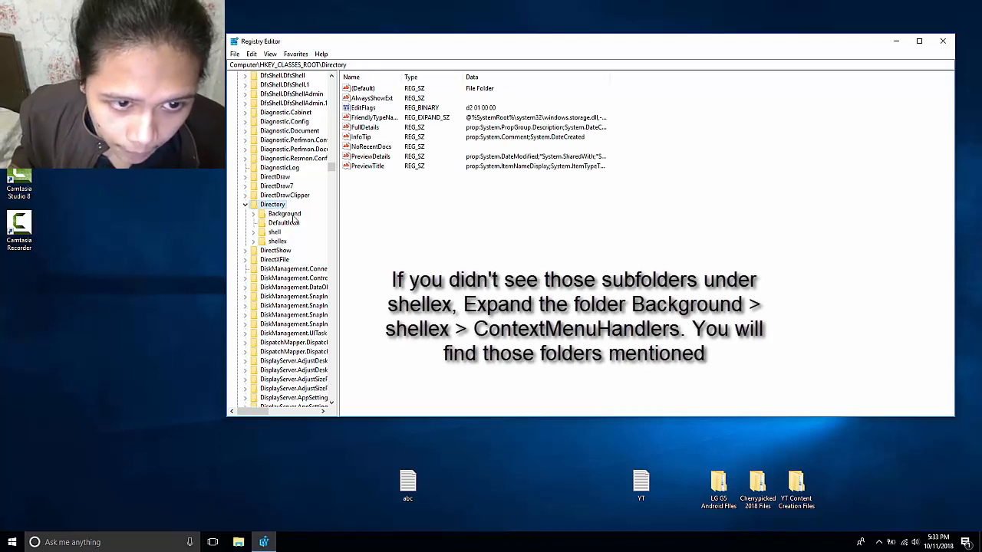
# Expand Directory\Background\shellex and pick the igfxcui handler key for deletion
pyautogui.click(284, 213)
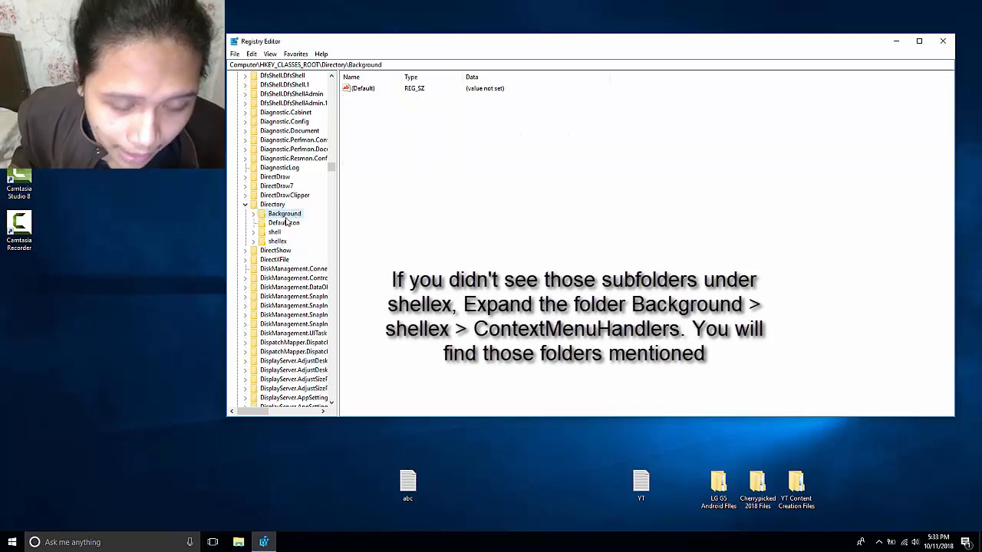
pyautogui.click(254, 213)
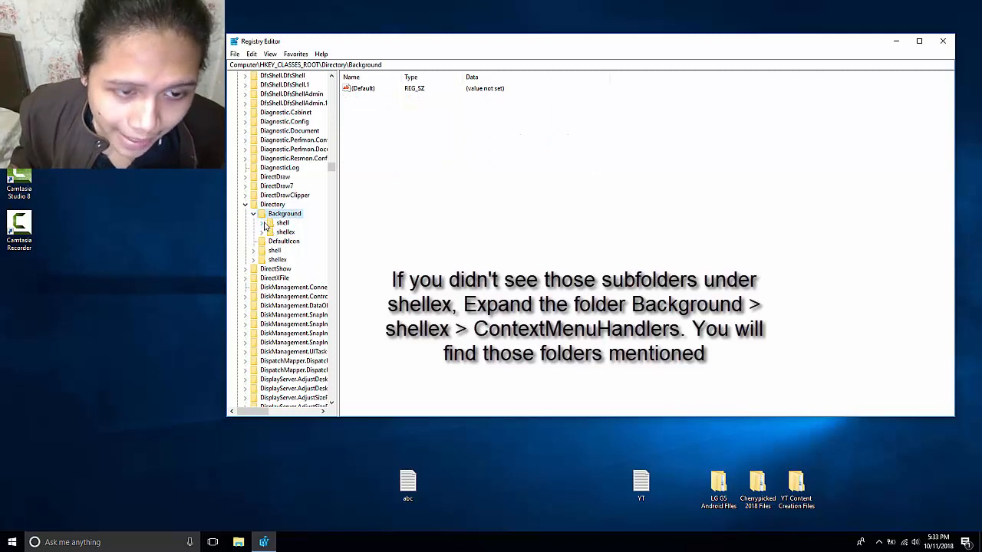
pyautogui.click(263, 231)
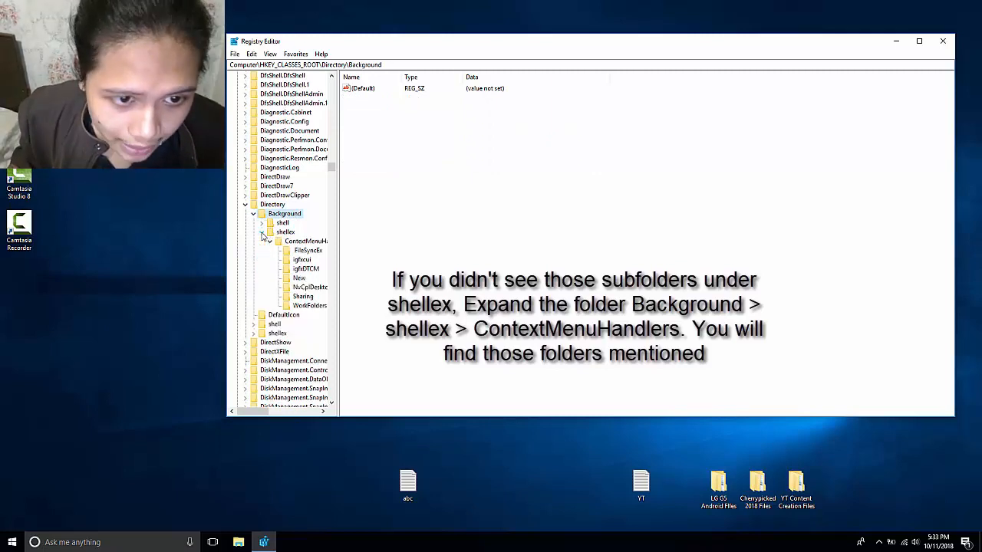
pyautogui.click(285, 231)
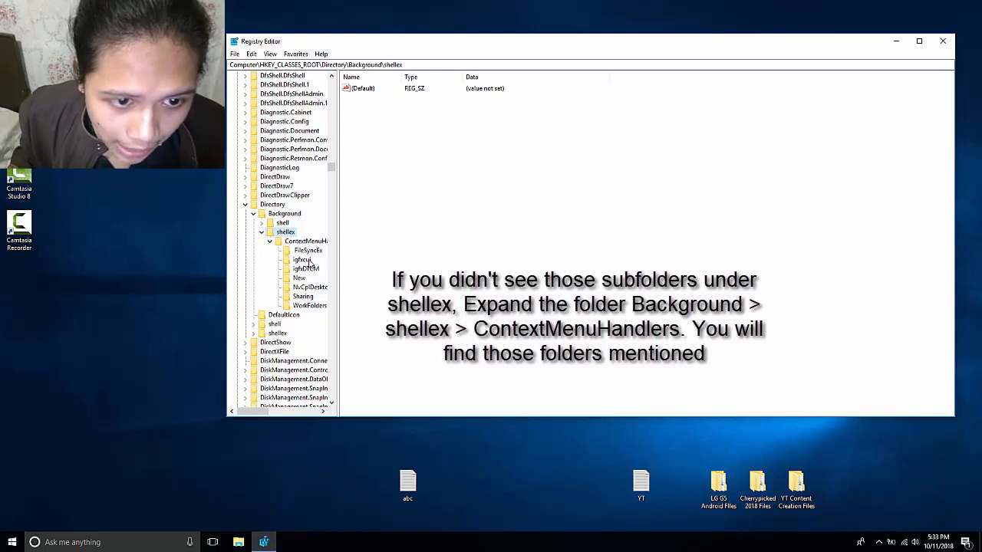
pyautogui.click(303, 259)
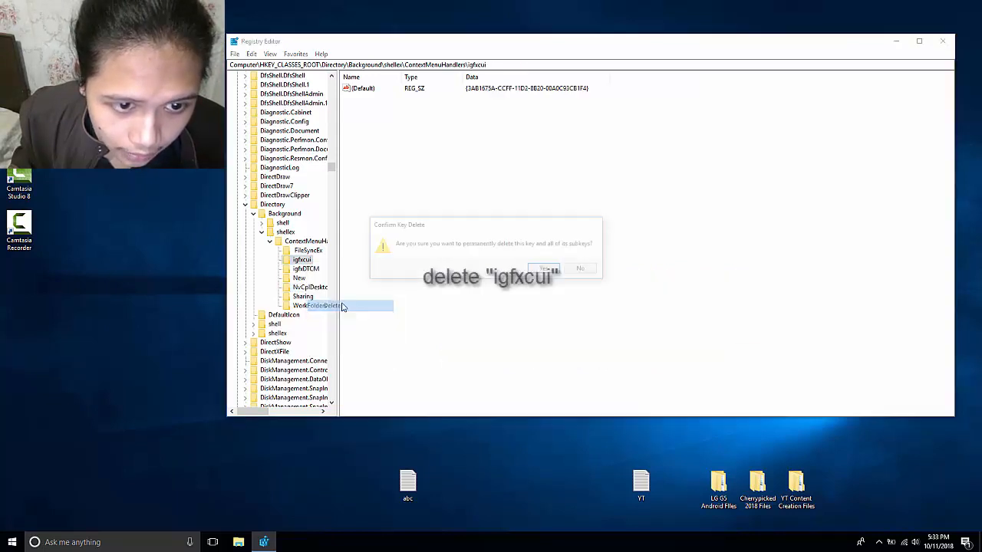
# Confirm deleting igfxcui, delete igfxDTCM, check the desktop menu and start on NvCplDesktopContext
pyautogui.click(545, 268)
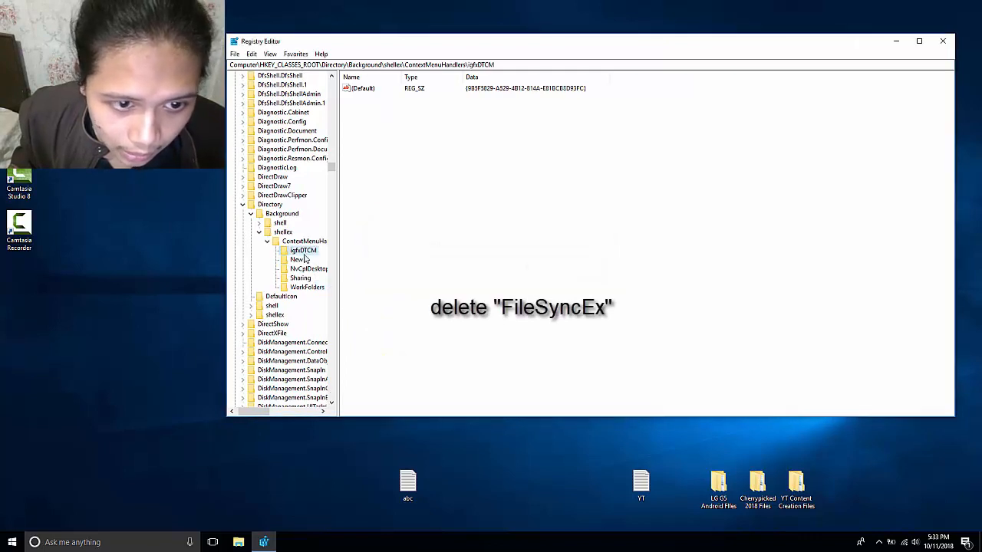
pyautogui.rightClick(303, 250)
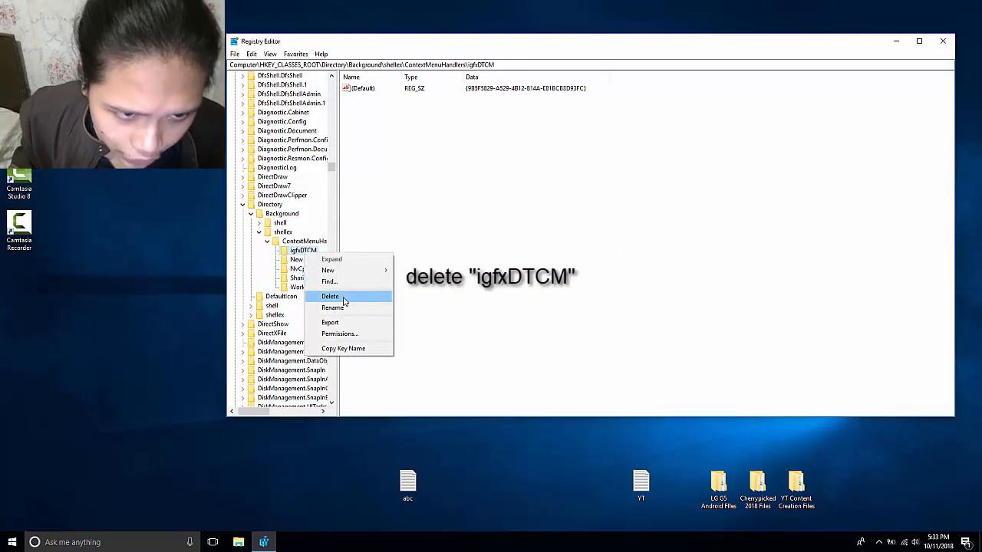
pyautogui.click(329, 296)
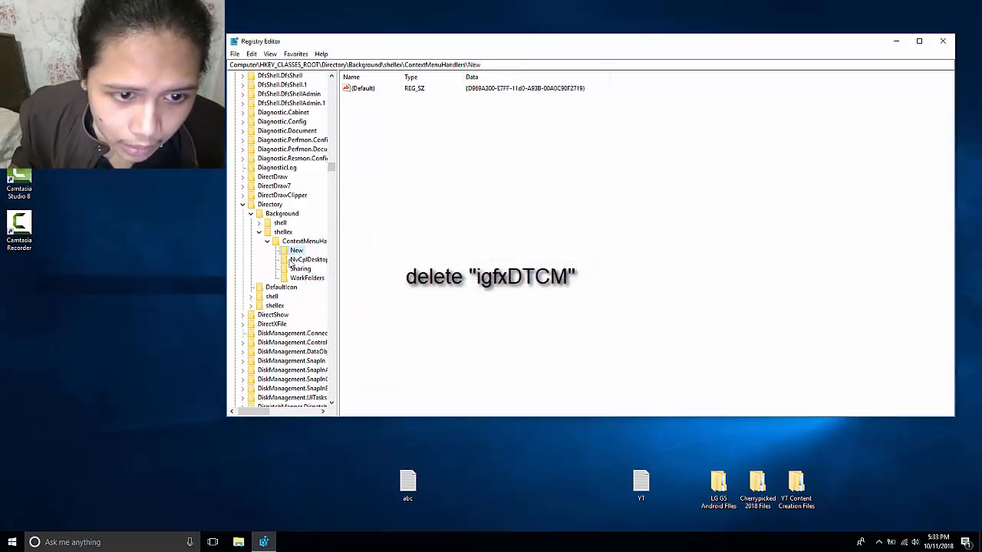
pyautogui.rightClick(130, 322)
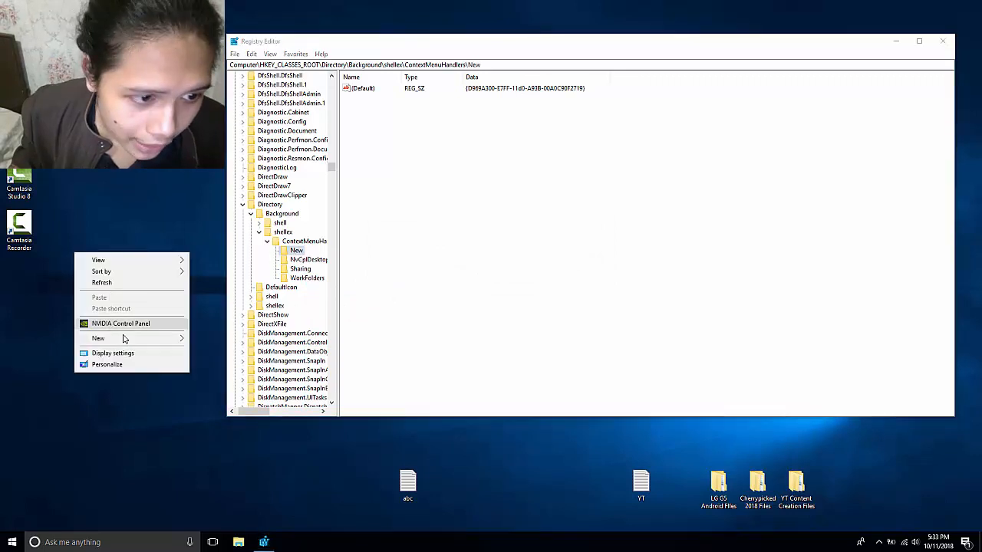
pyautogui.click(98, 339)
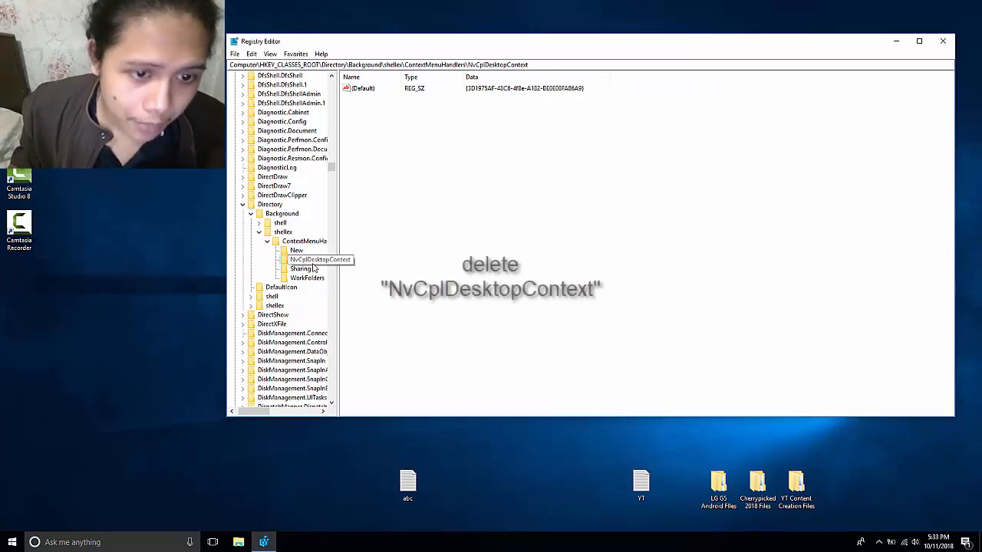
pyautogui.rightClick(115, 261)
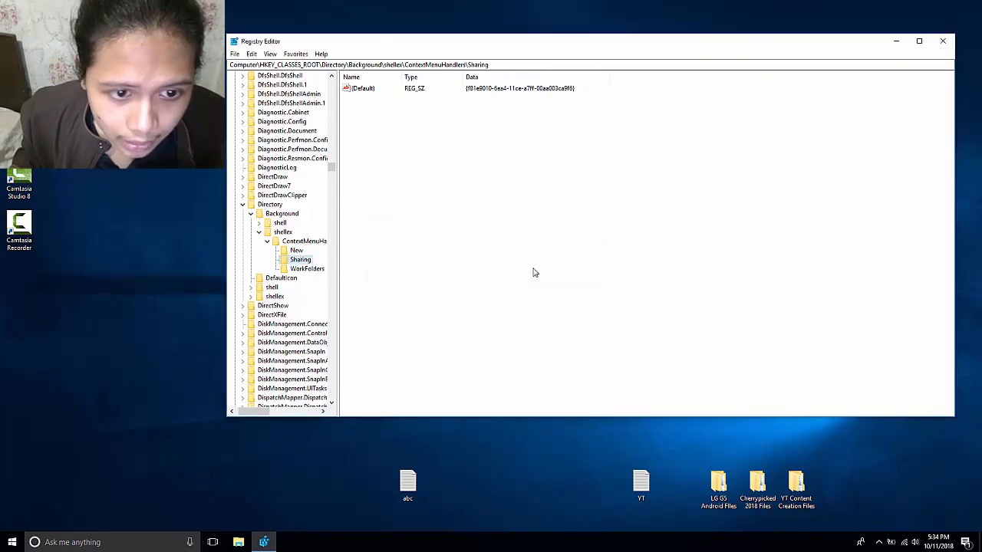
# Select the New handler key and bring up the desktop right-click menu
pyautogui.click(298, 250)
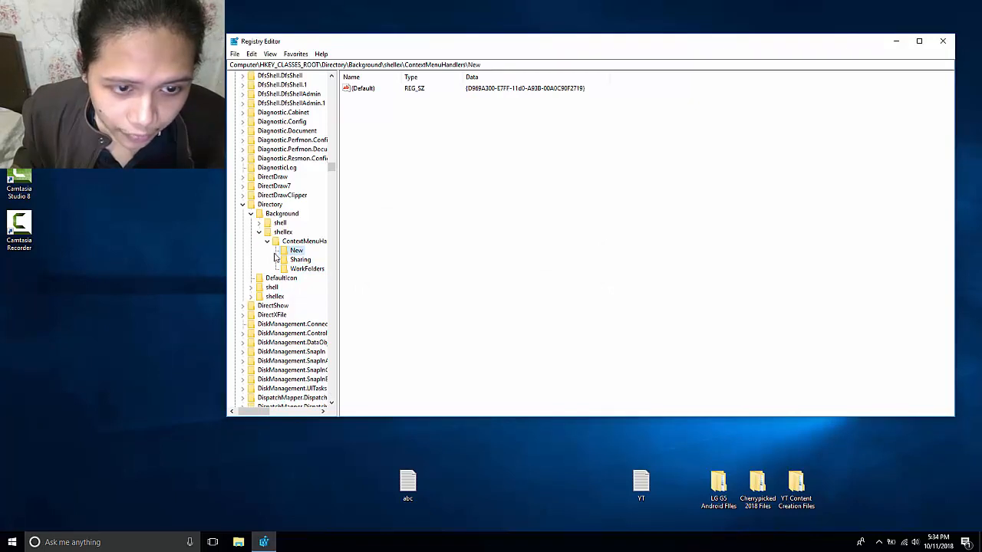
pyautogui.rightClick(107, 345)
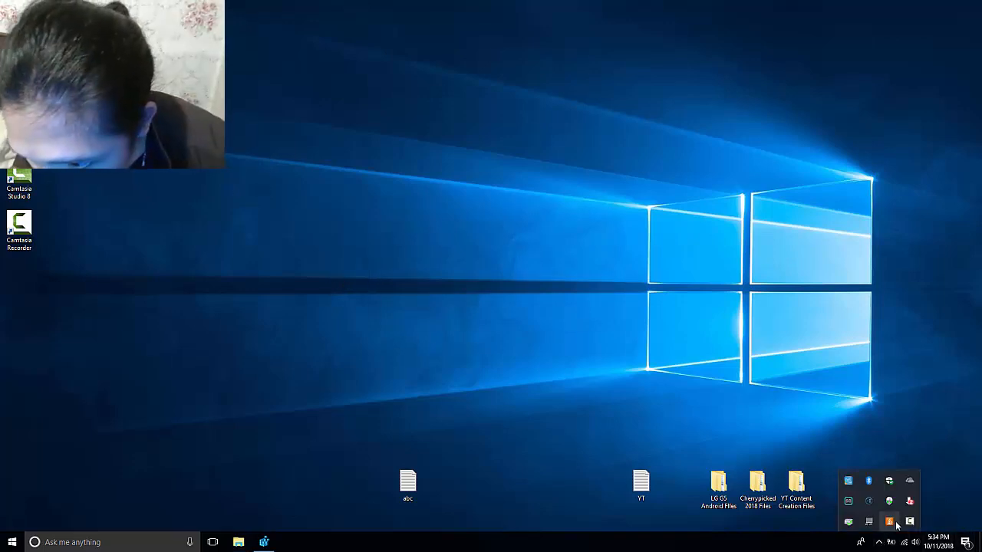
# Open and close Intel Graphics Settings from the tray, check the desktop menu, restore Registry Editor
pyautogui.rightClick(848, 482)
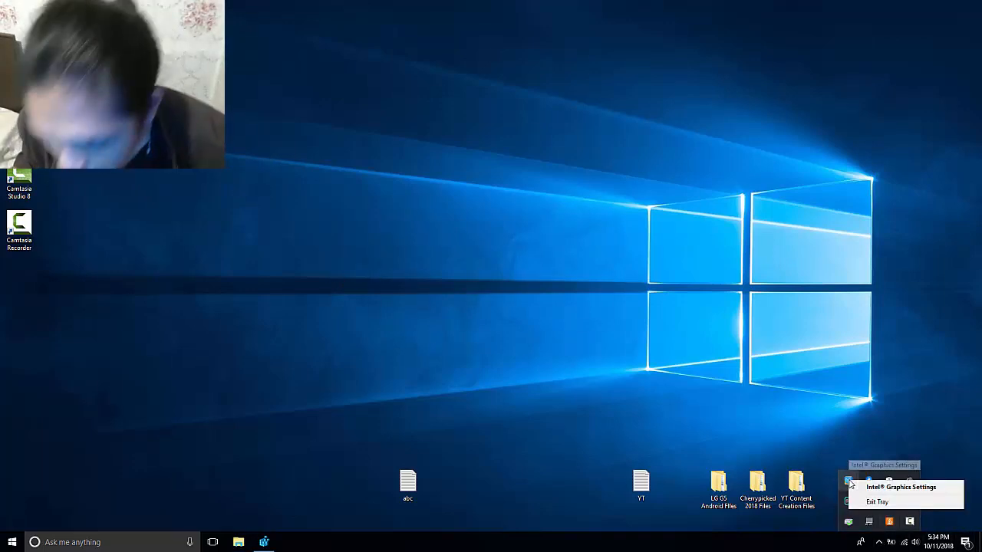
pyautogui.click(900, 487)
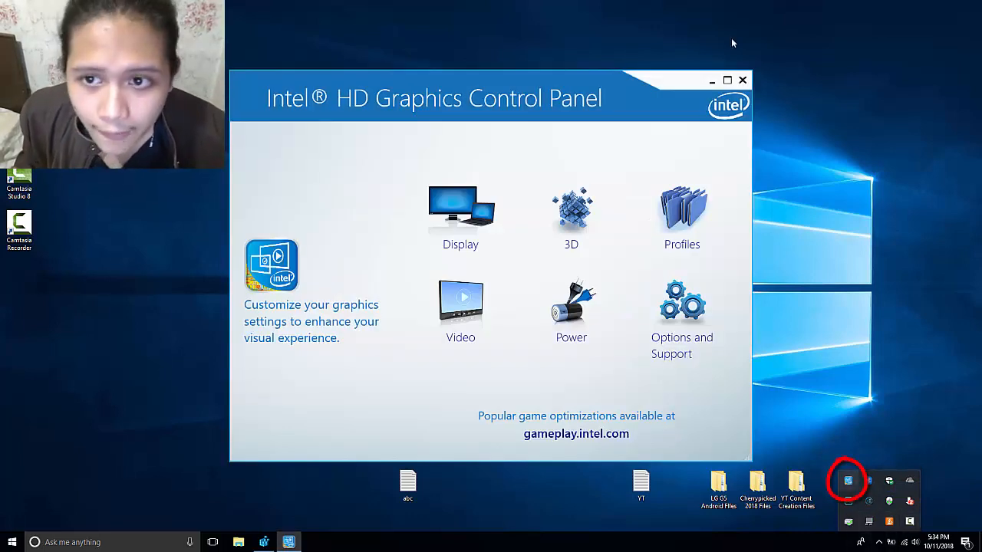
pyautogui.click(742, 80)
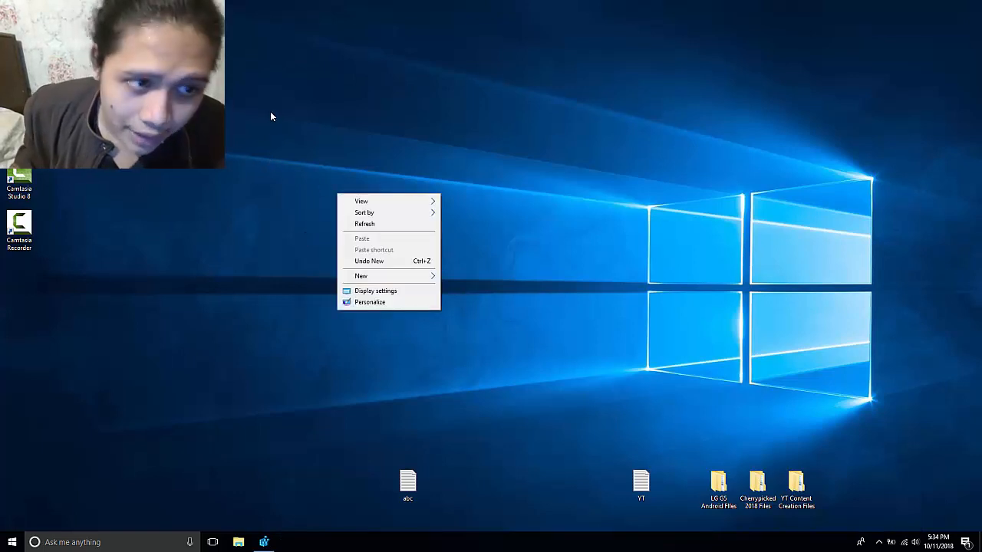
pyautogui.click(365, 224)
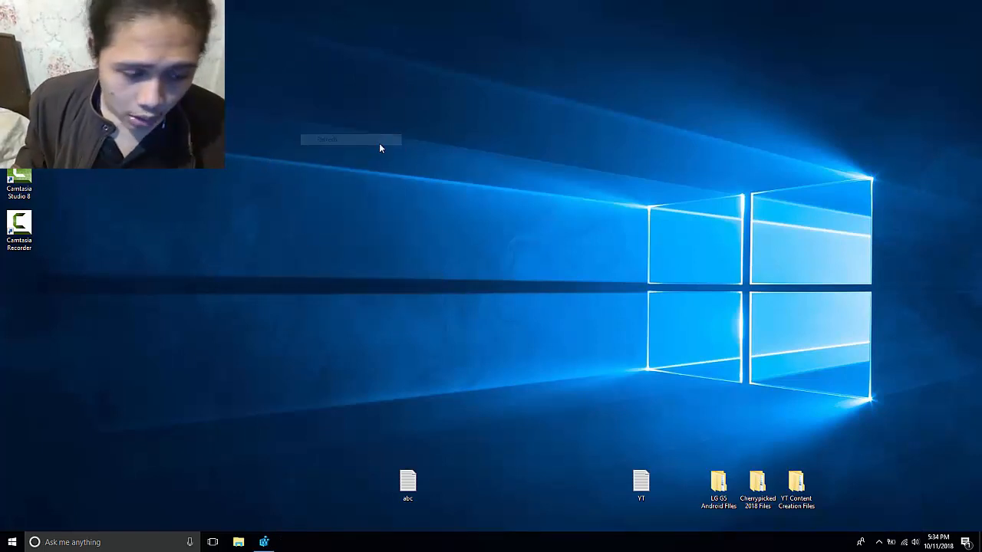
pyautogui.click(263, 543)
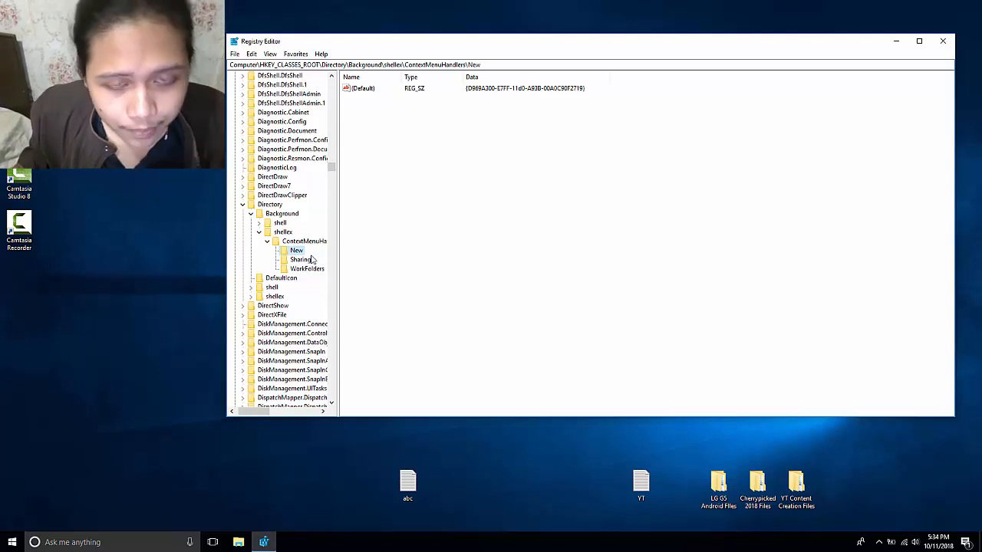
# Collapse Directory and HKEY_CLASSES_ROOT back to the root hives and close Registry Editor
pyautogui.click(304, 241)
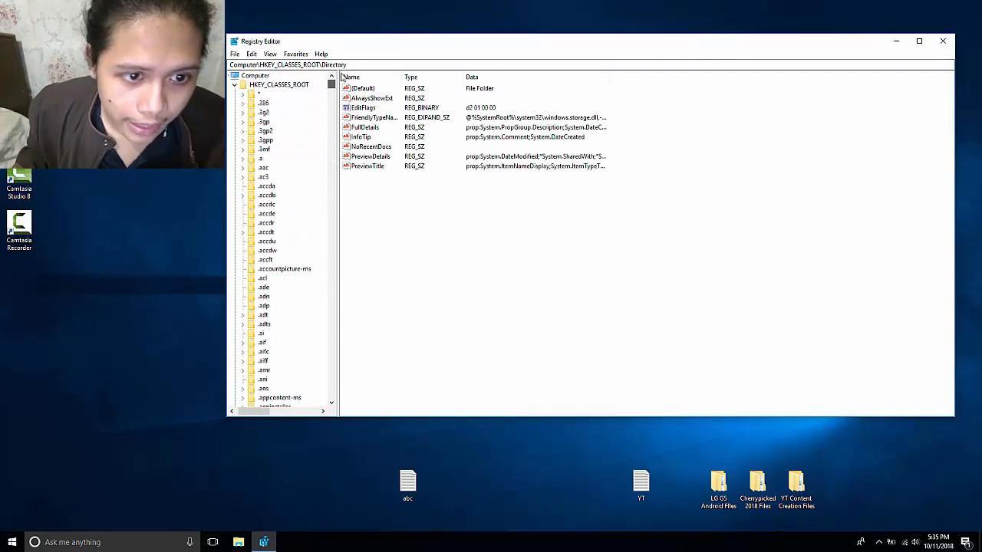
pyautogui.click(241, 84)
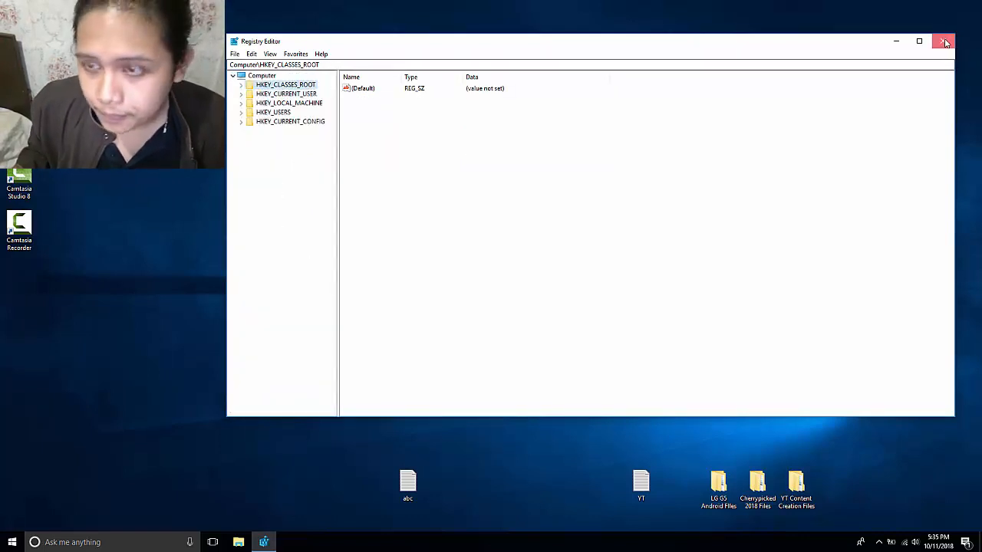
pyautogui.click(945, 42)
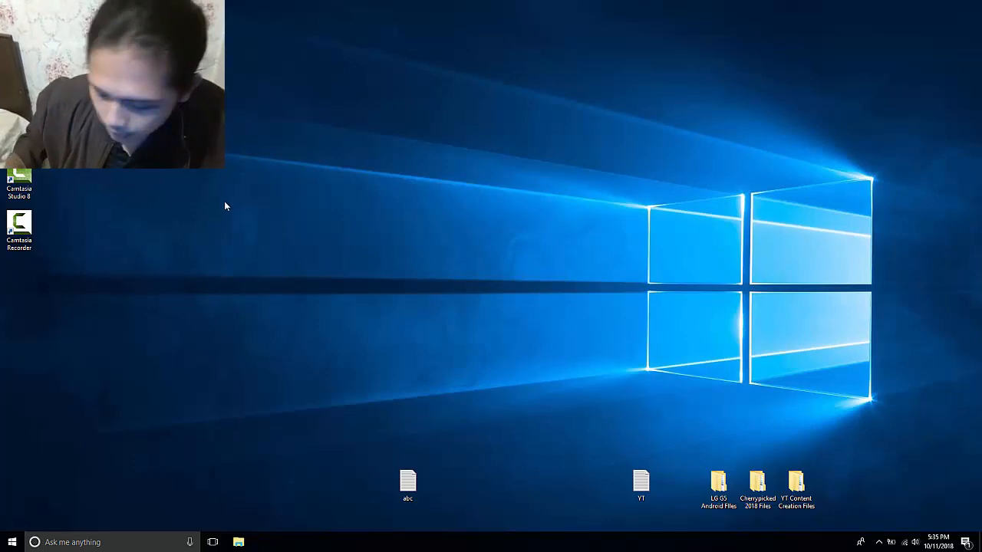
pyautogui.moveTo(334, 129)
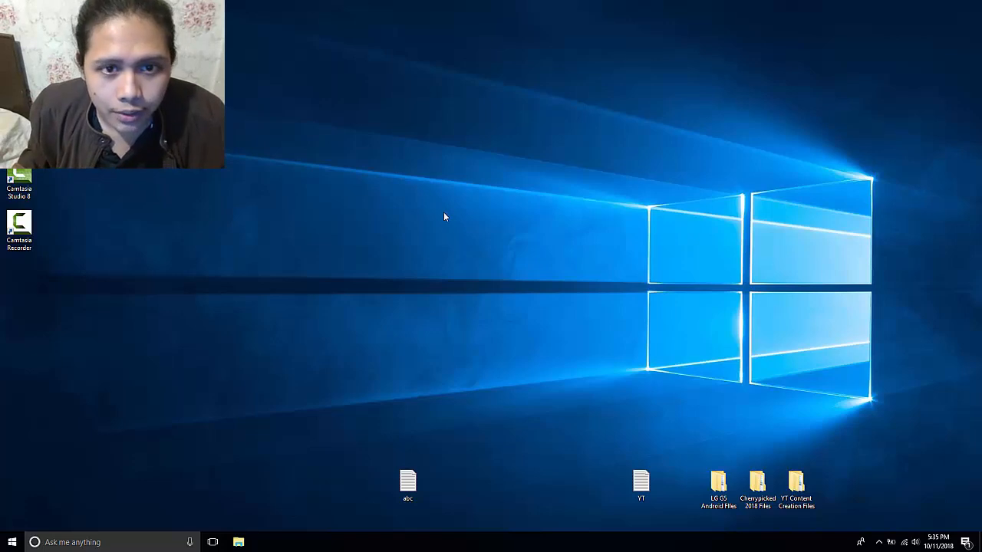
pyautogui.moveTo(812, 362)
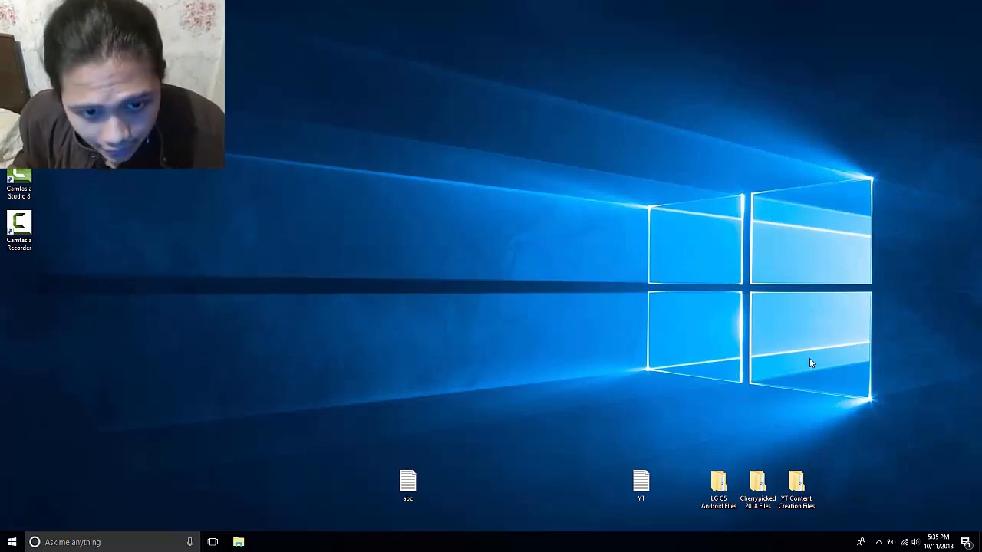